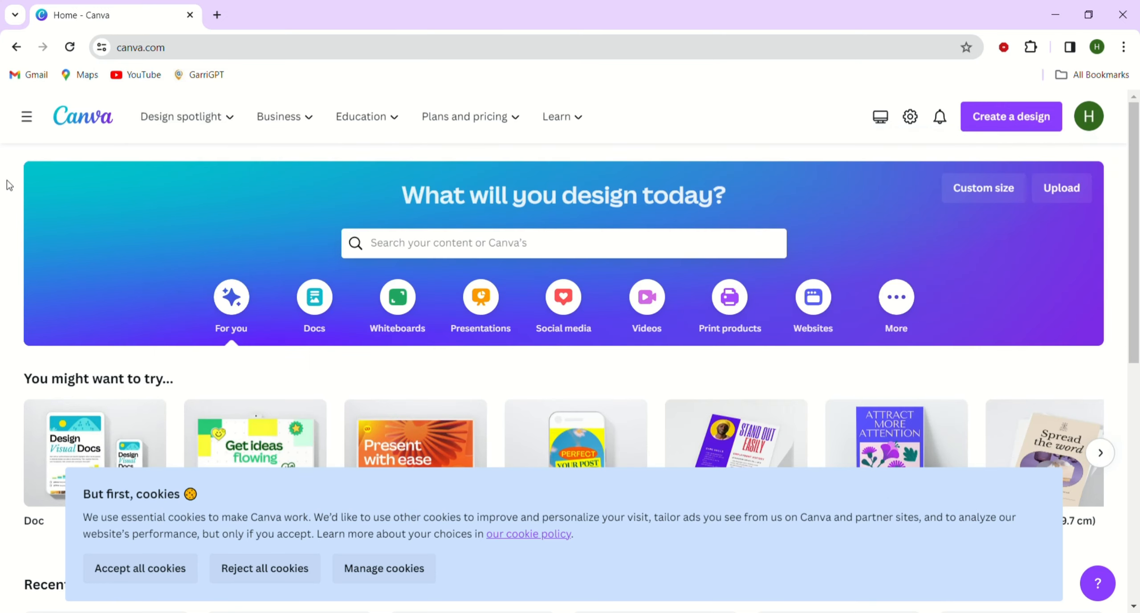
mouse_move(644, 311)
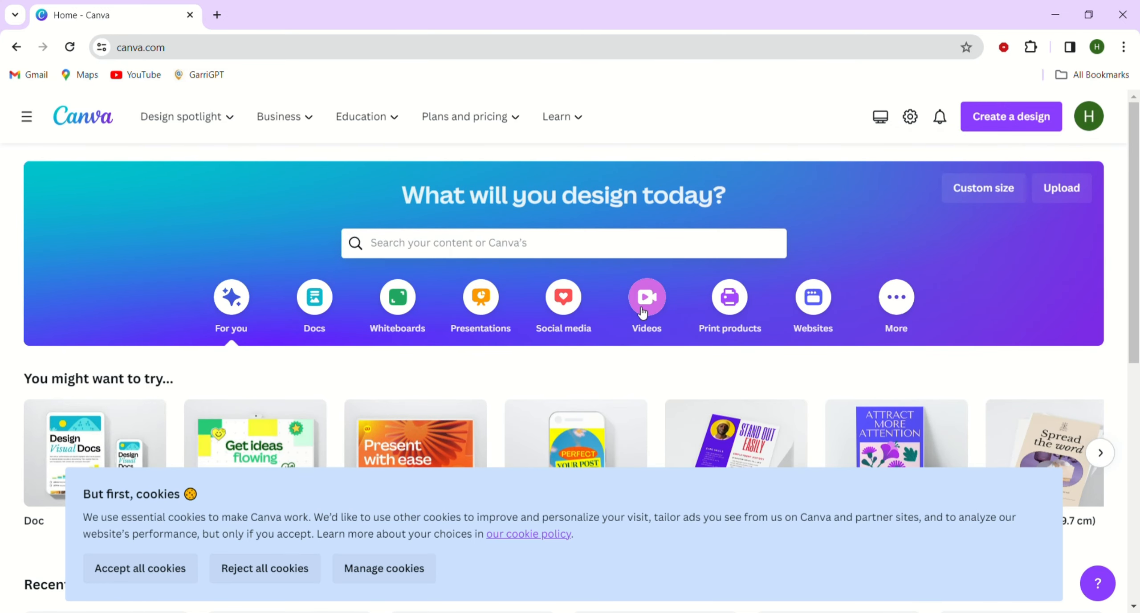
mouse_move(808, 309)
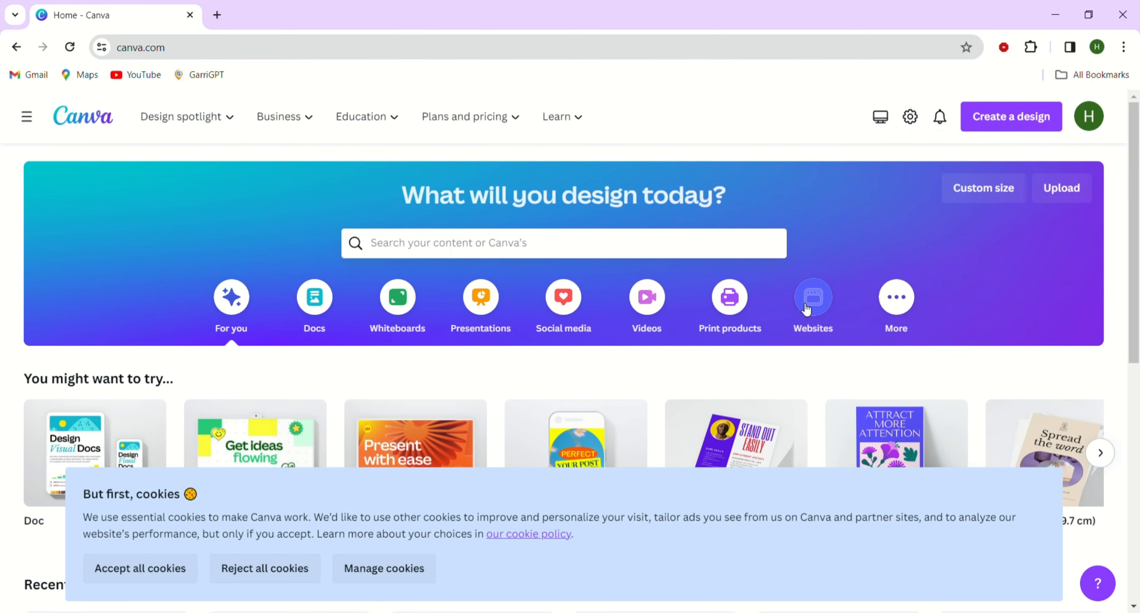
Step: Show the Websites category of design options on the Canva home page
click(814, 297)
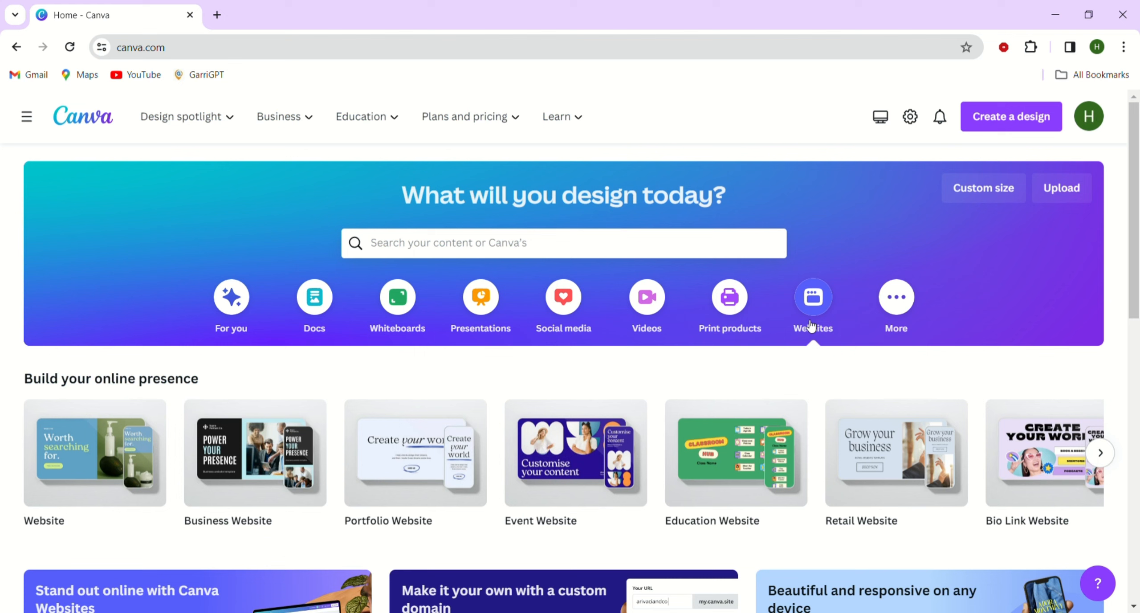
Step: Browse the website templates and open the 'Your Home, Designed.' home decor template
scroll(down, 3)
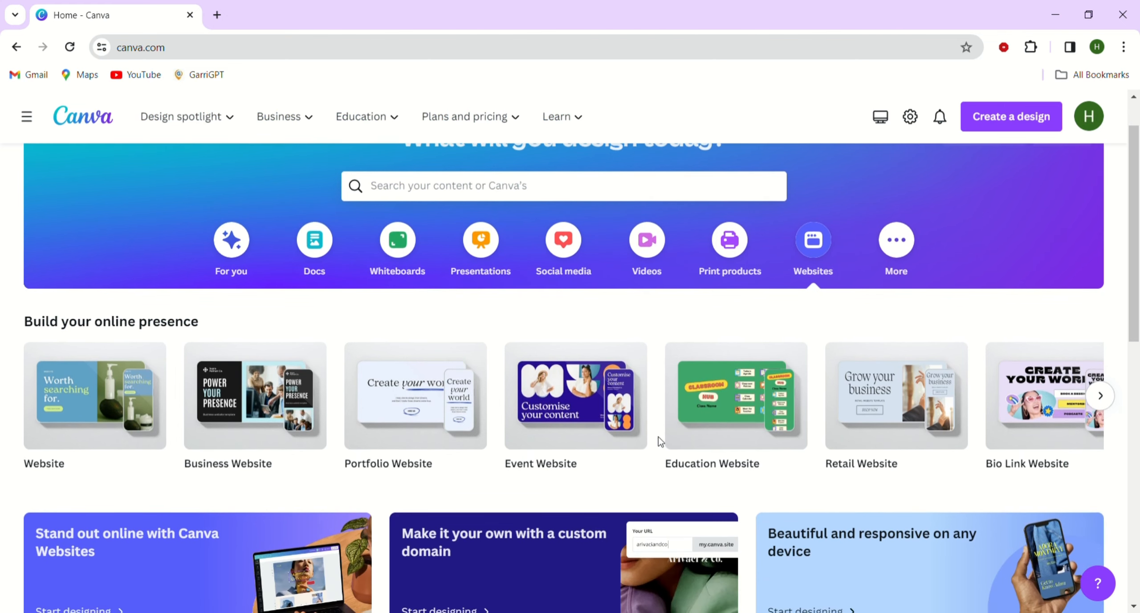
scroll(down, 3)
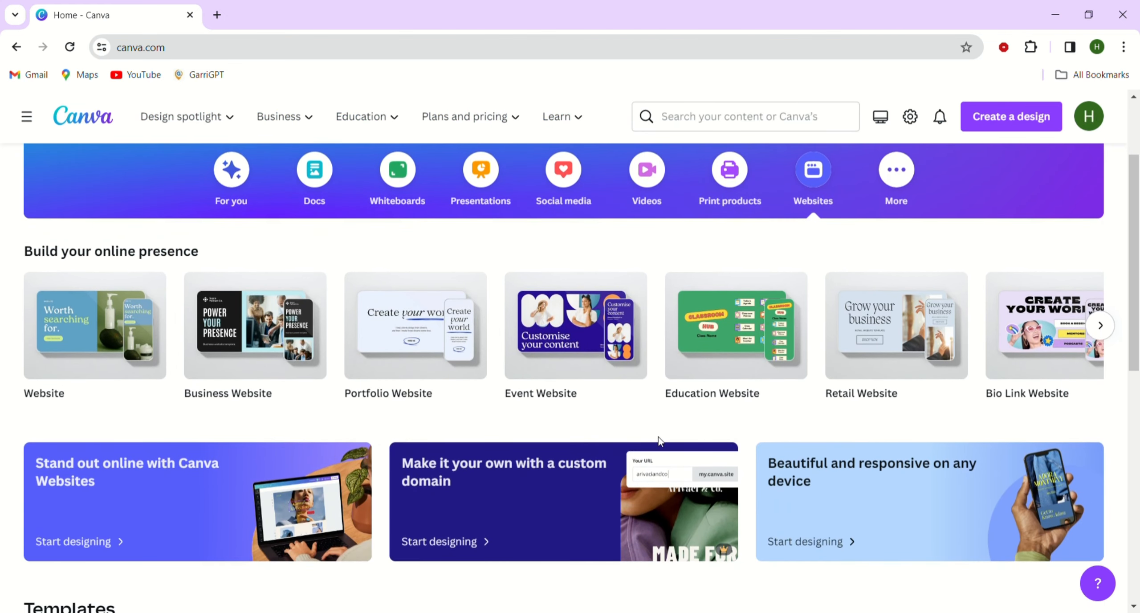
scroll(down, 3)
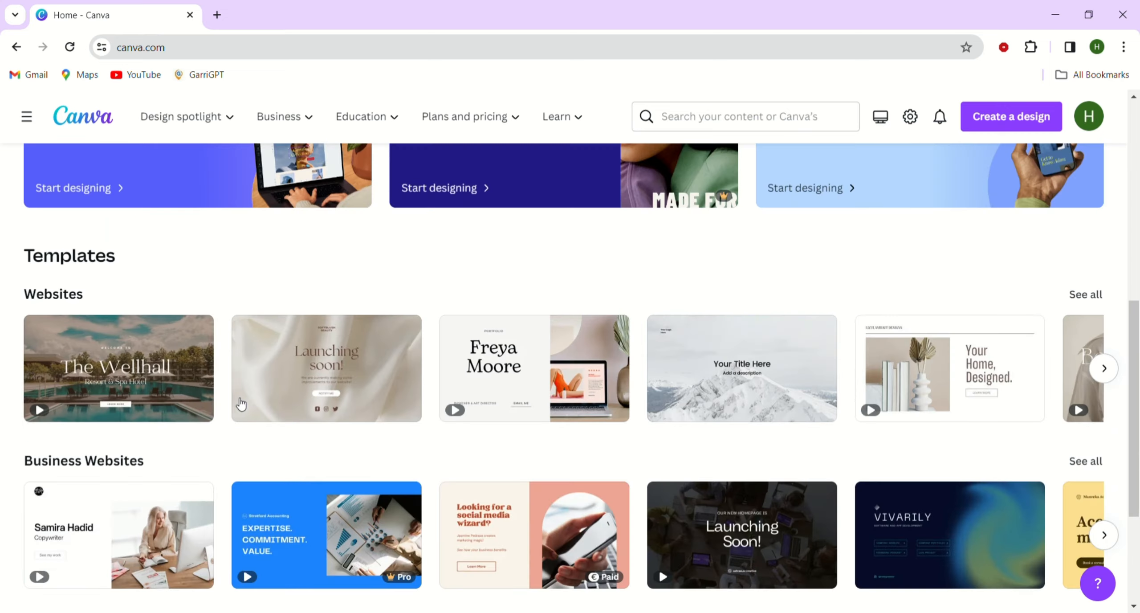
mouse_move(119, 265)
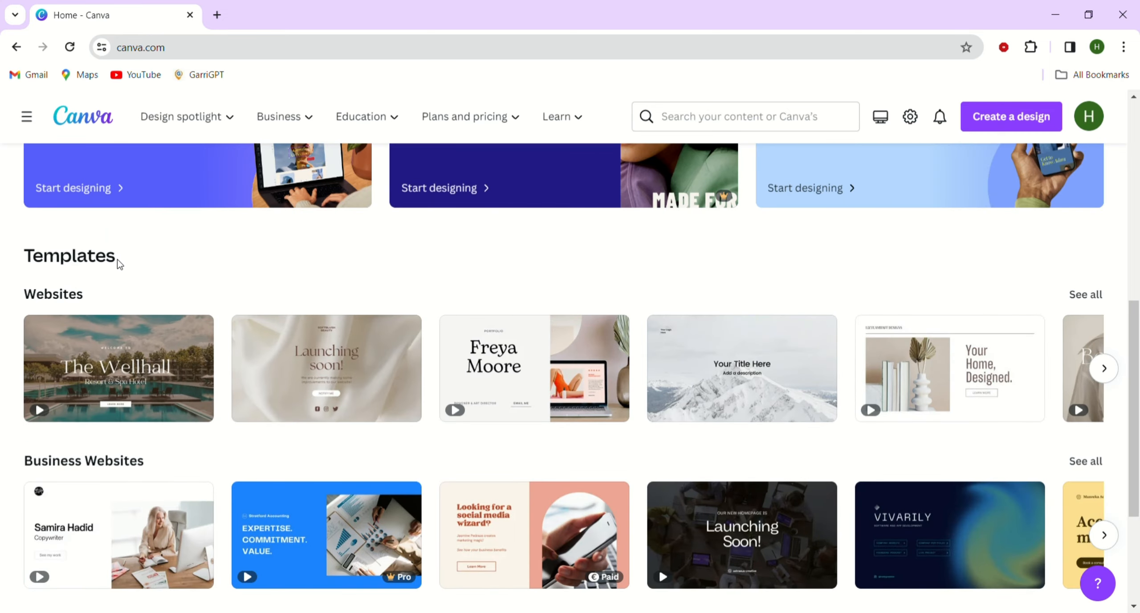
mouse_move(103, 361)
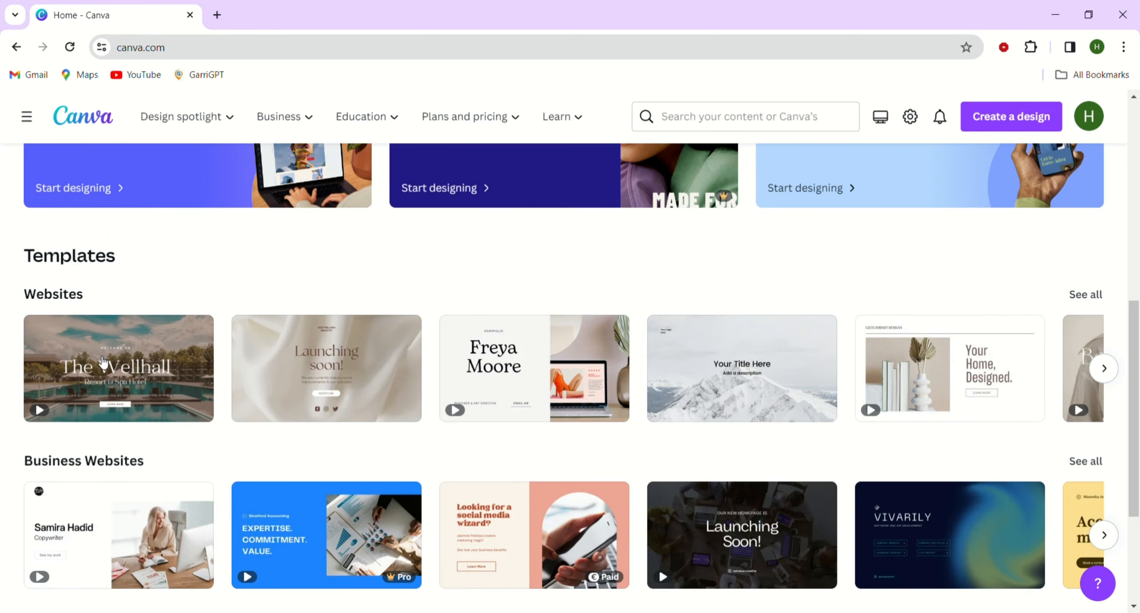
mouse_move(386, 364)
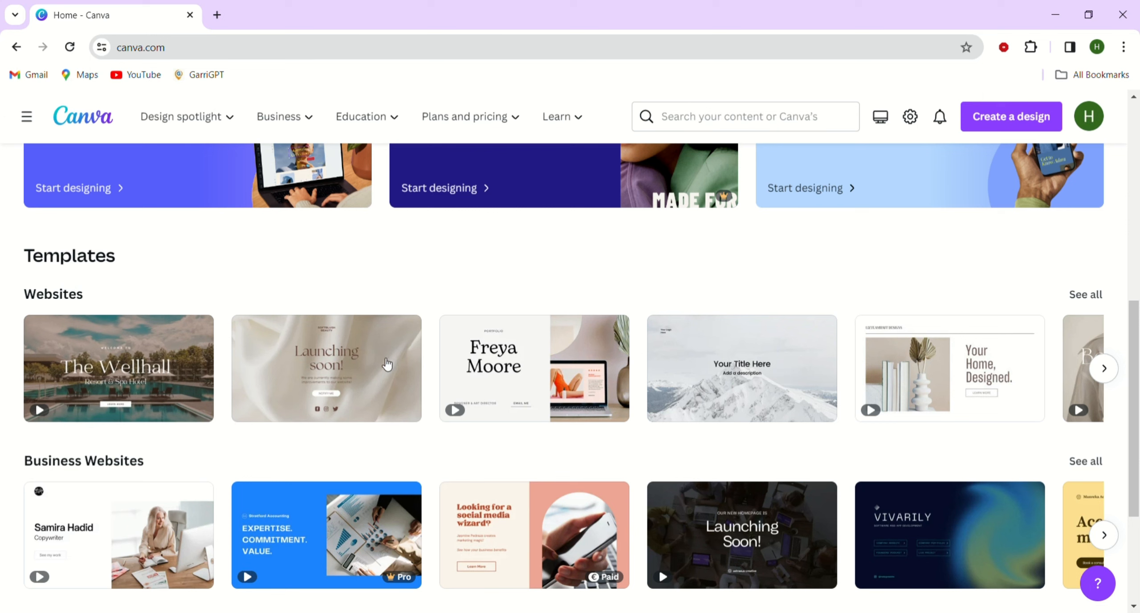
mouse_move(516, 364)
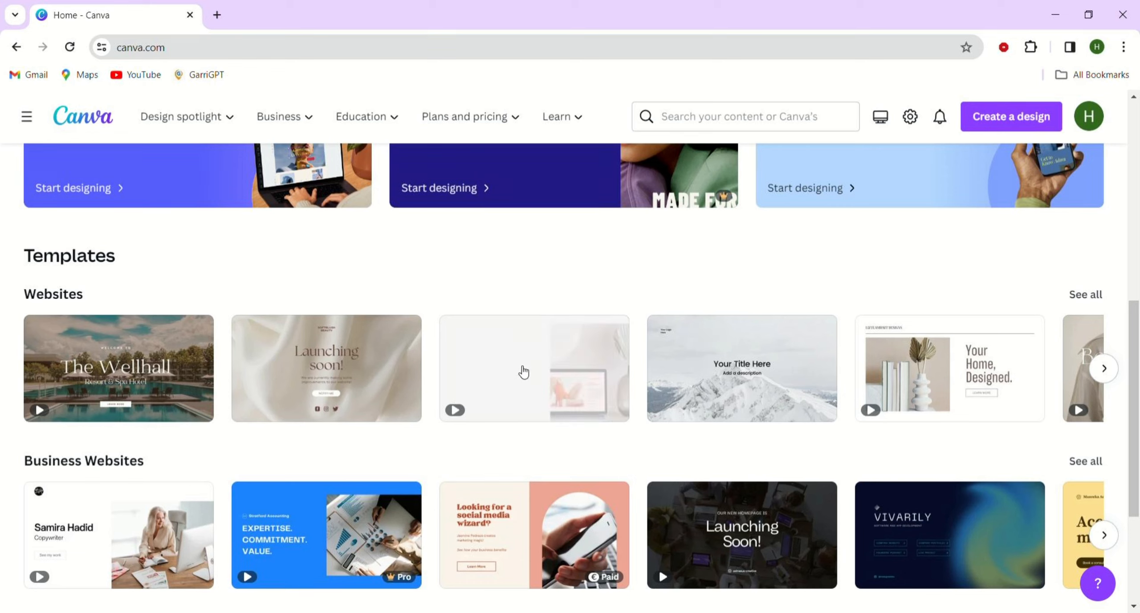
click(1104, 368)
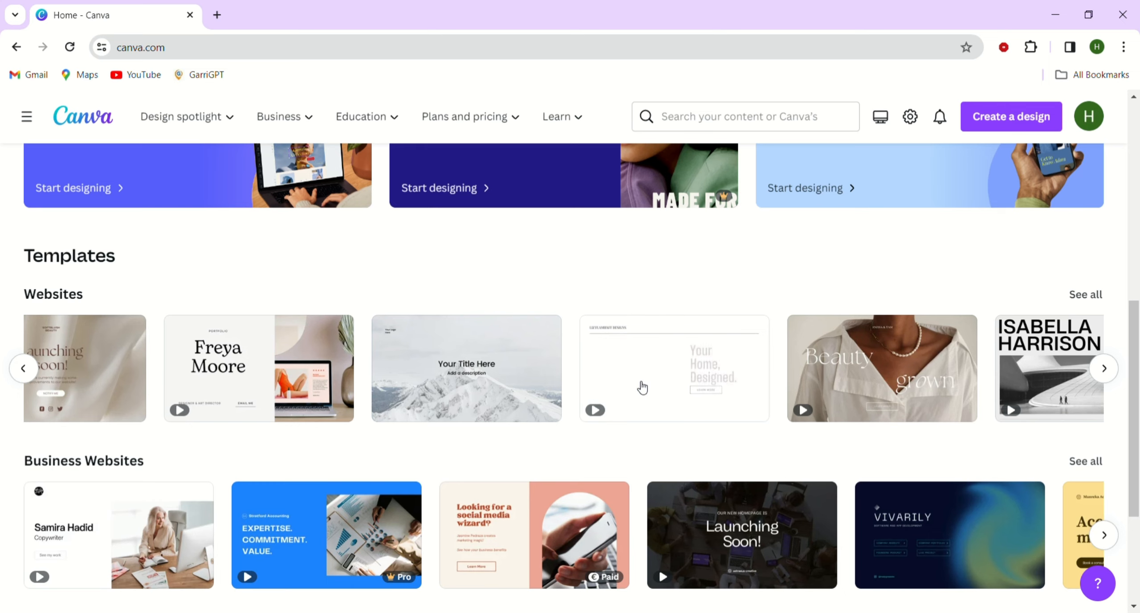
click(642, 386)
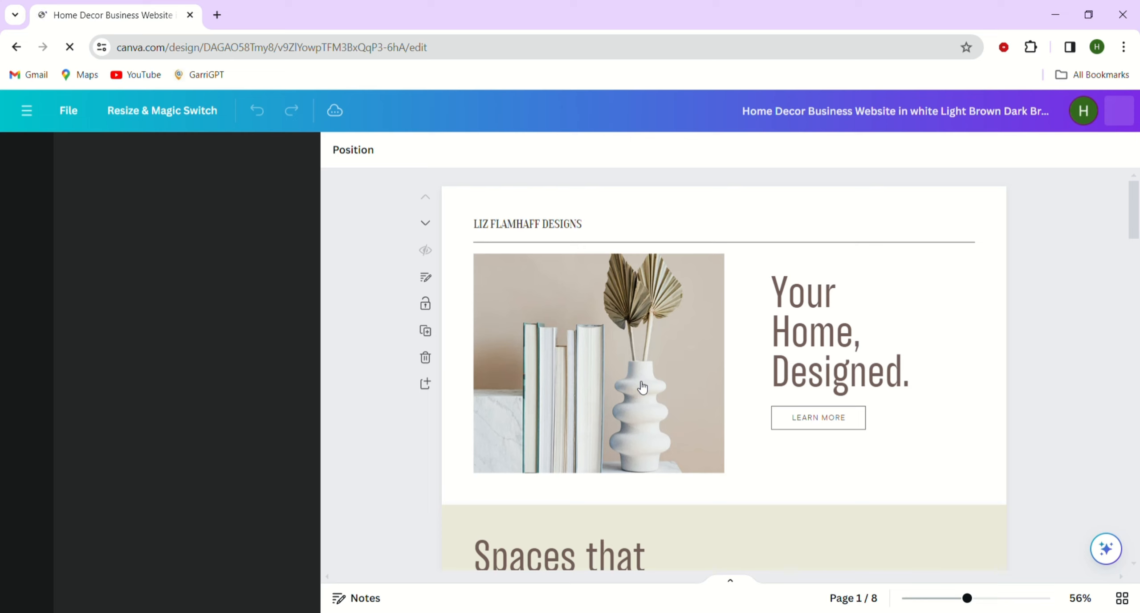
click(26, 158)
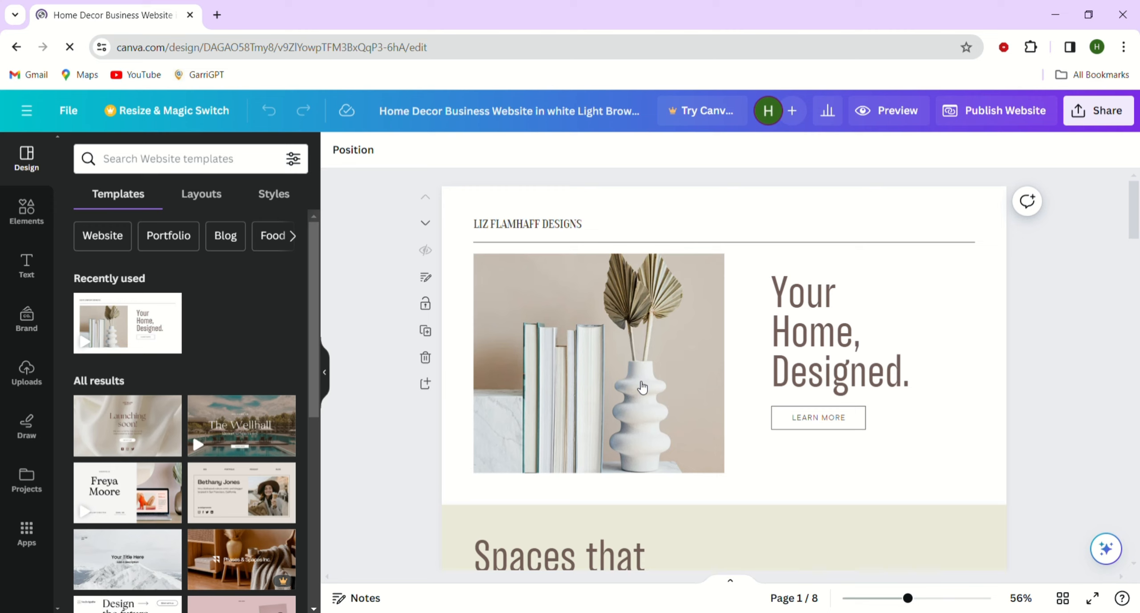
mouse_move(132, 454)
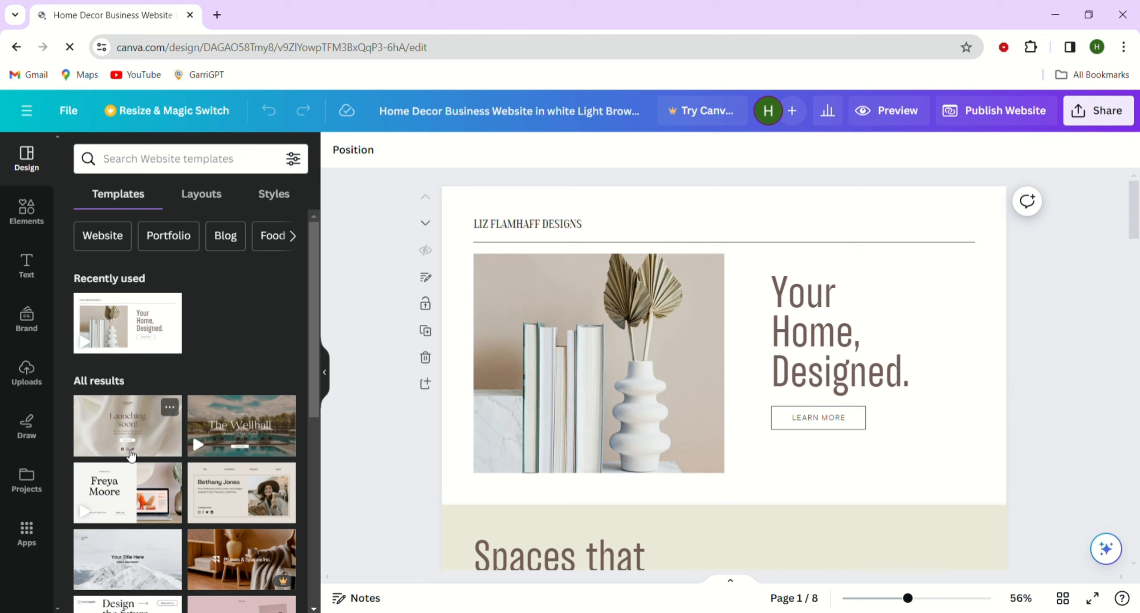
scroll(down, 3)
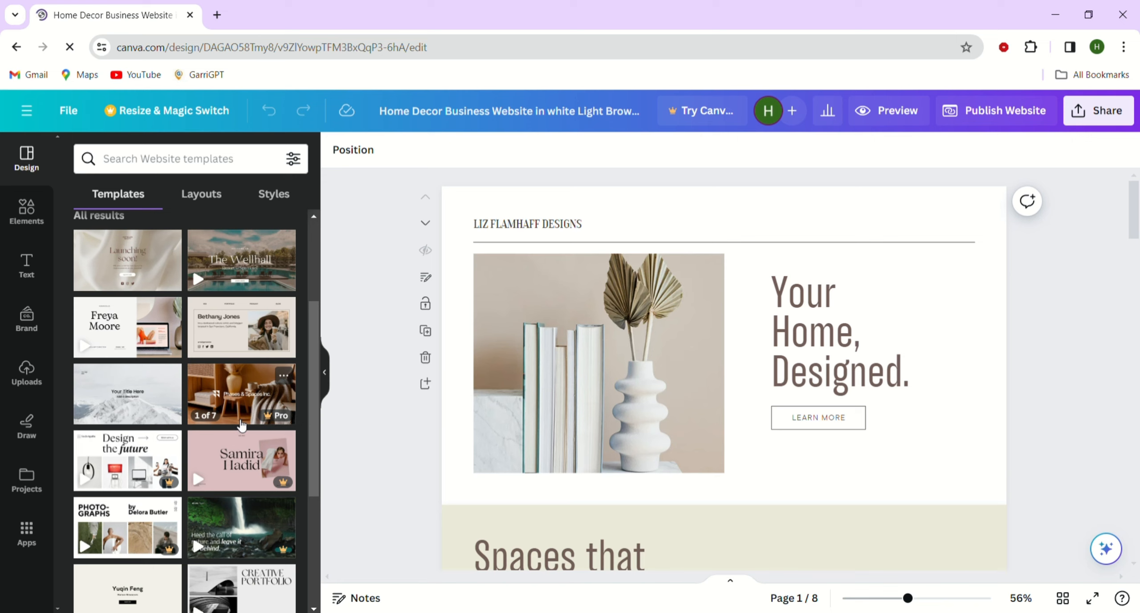
Step: Replace the 'Your Home, Designed.' headline with 'Decorate your home'
click(804, 293)
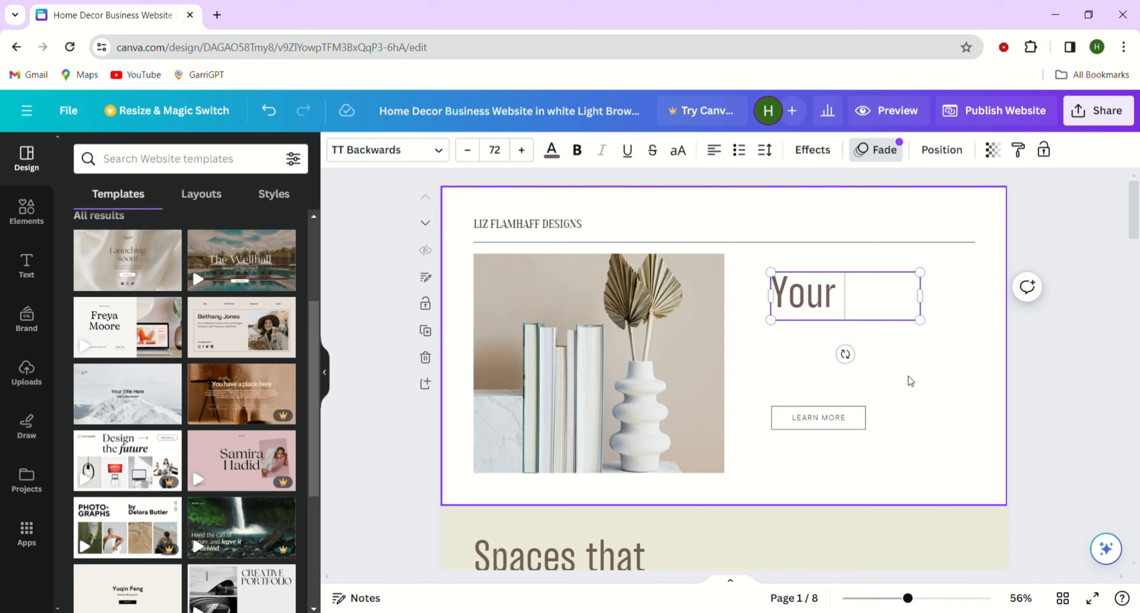
text(D)
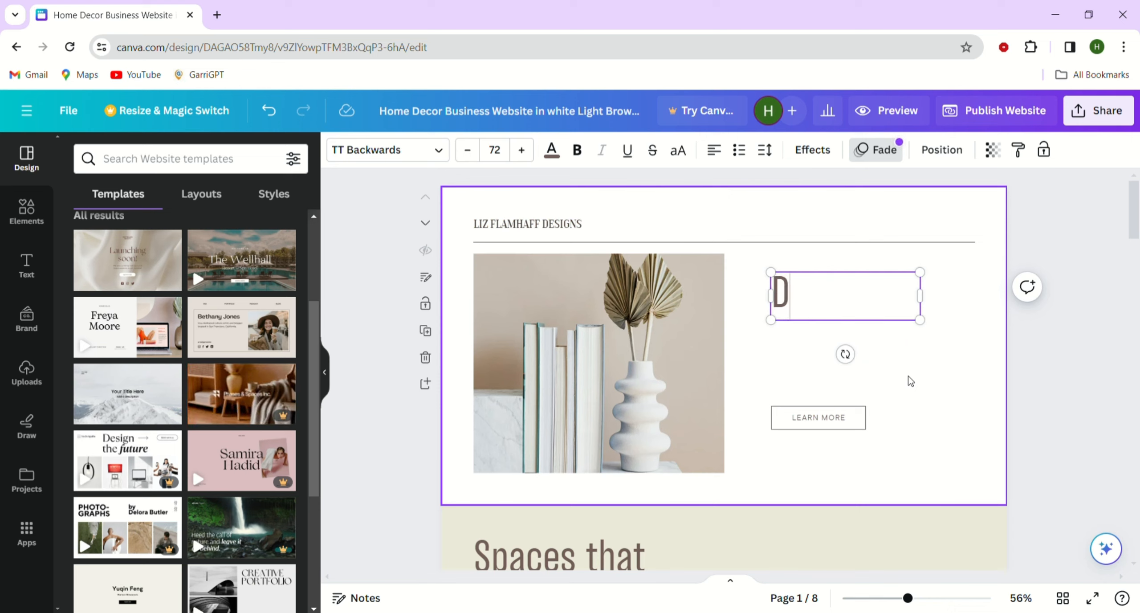
text(eco)
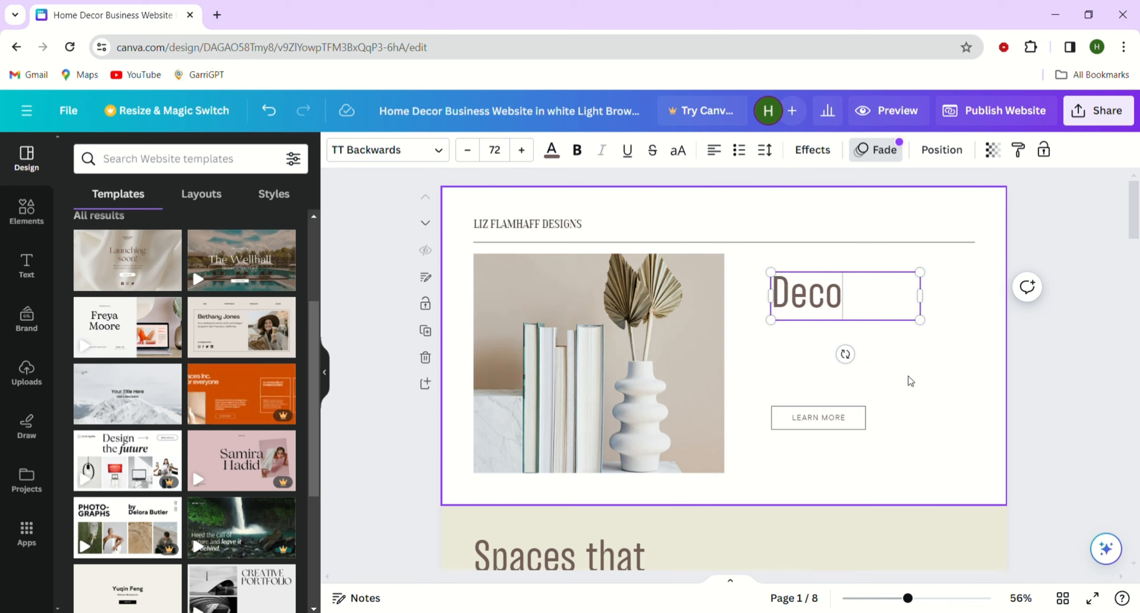
text(rate)
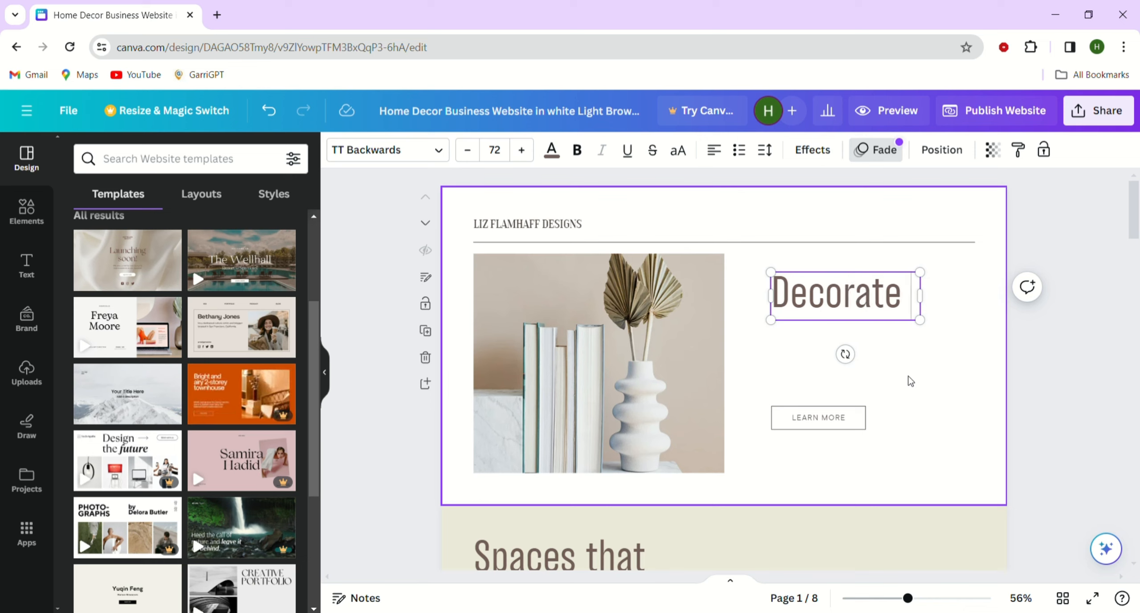
text(your hom)
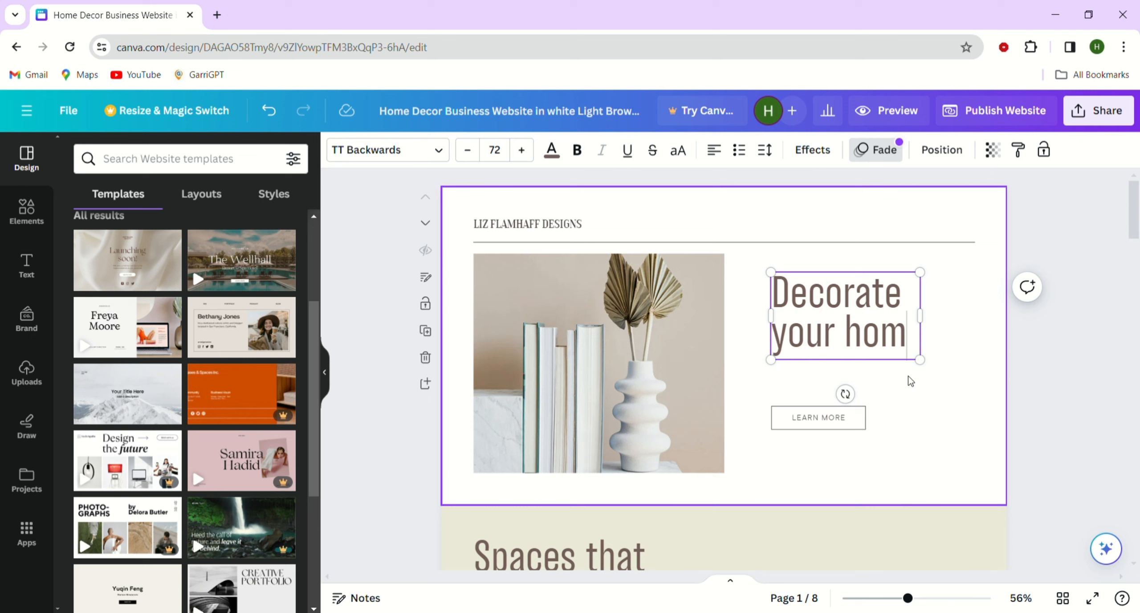
text(e)
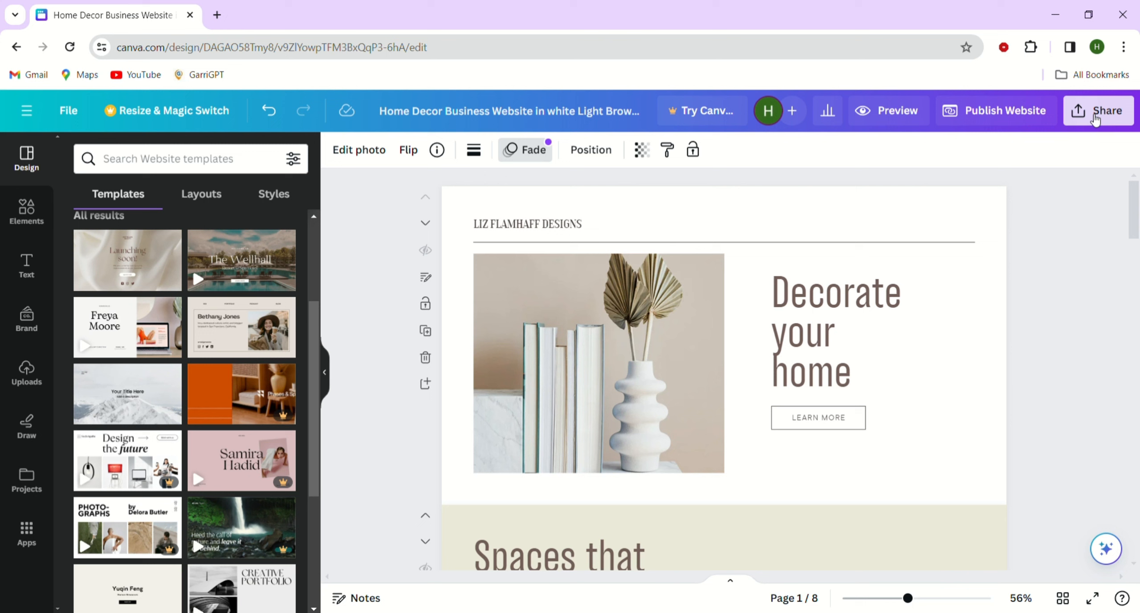
Step: Pick the Embed option from the home decor design's Share menu
click(1104, 110)
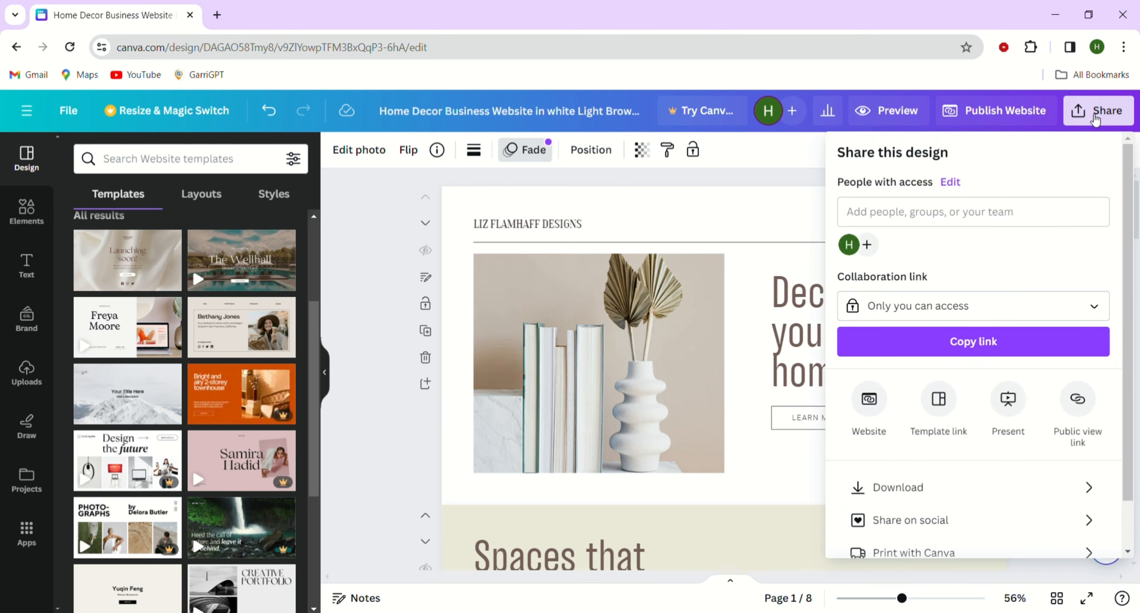
scroll(down, 3)
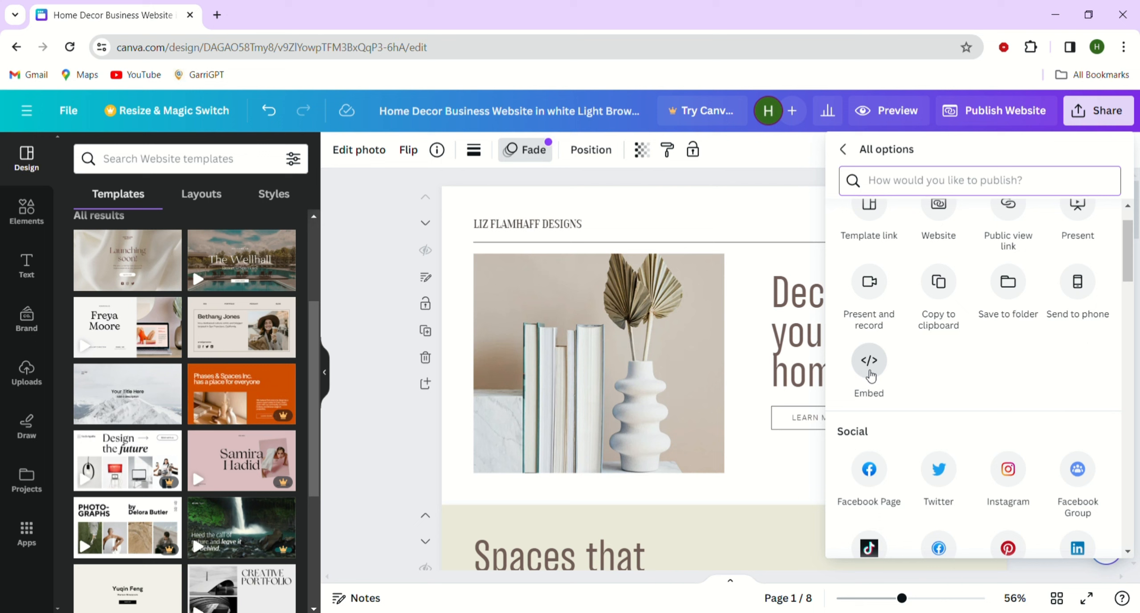
click(869, 360)
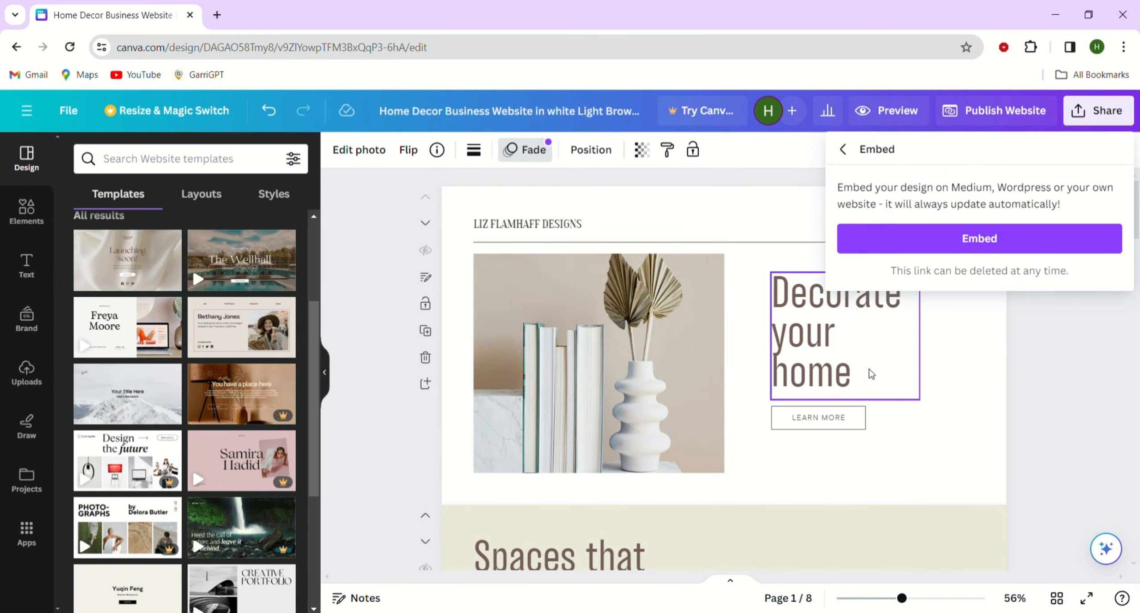
Step: Generate the design's live embed and copy its HTML embed code
click(980, 238)
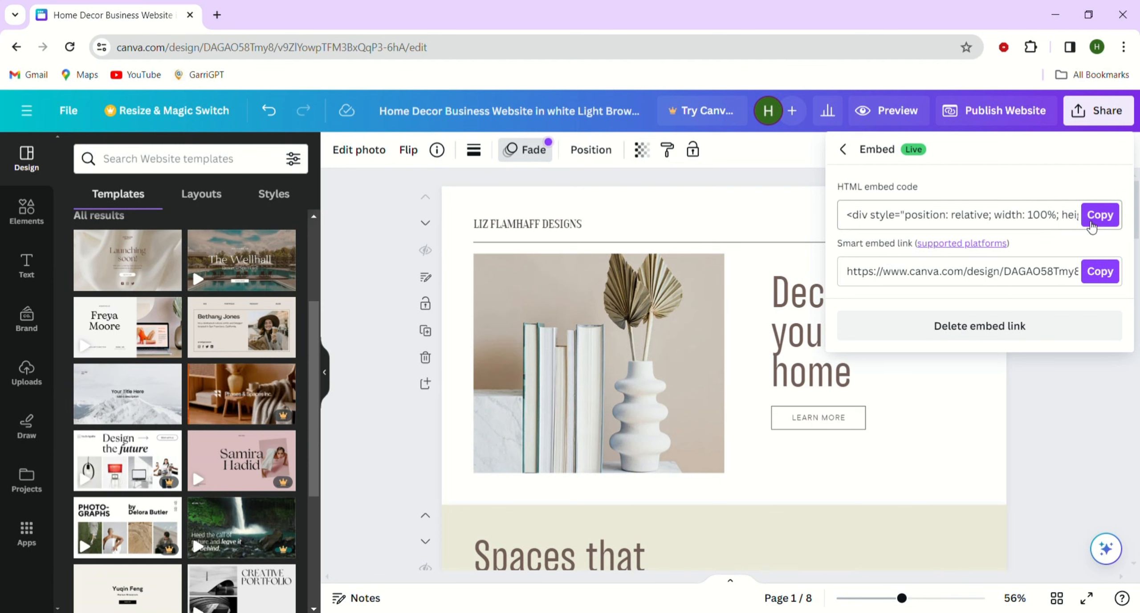
click(1101, 215)
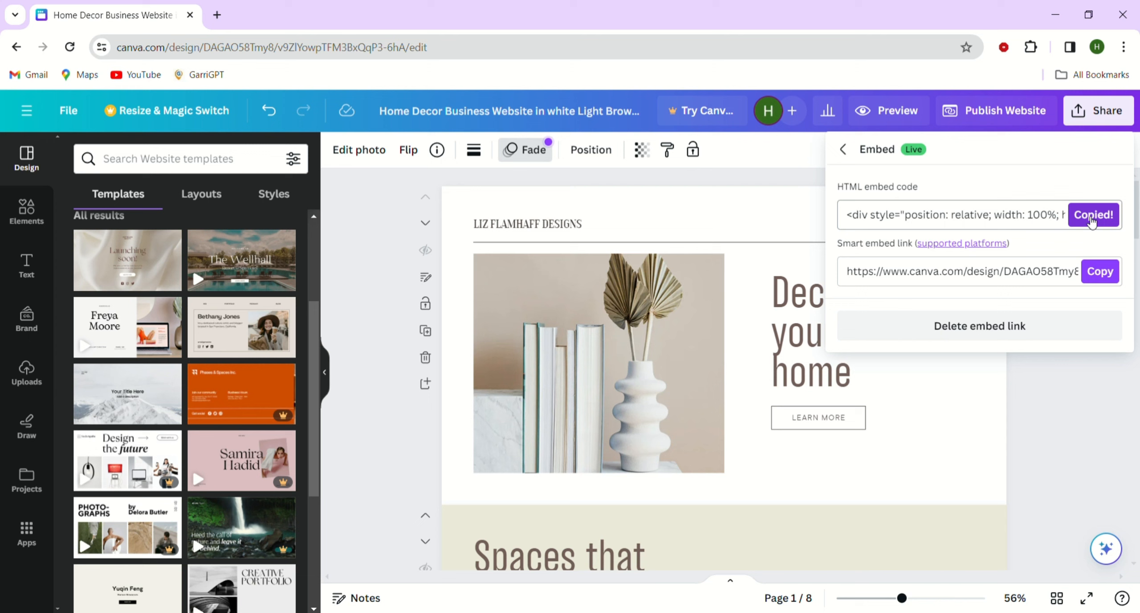
mouse_move(233, 30)
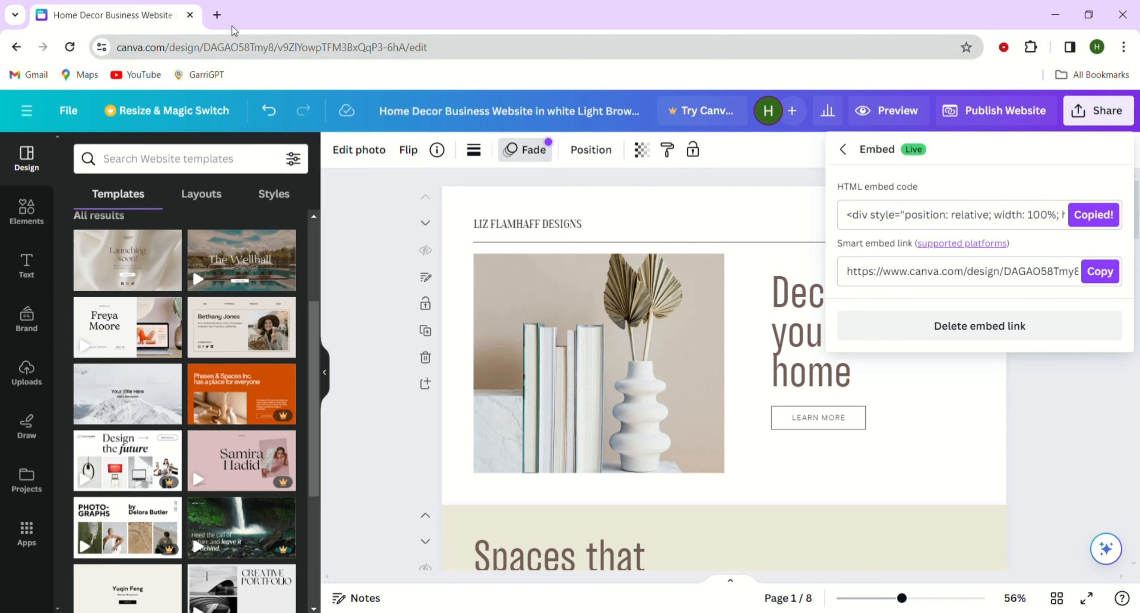
Step: Create a blank Google Sites site in a new tab and show its Pages list
click(217, 15)
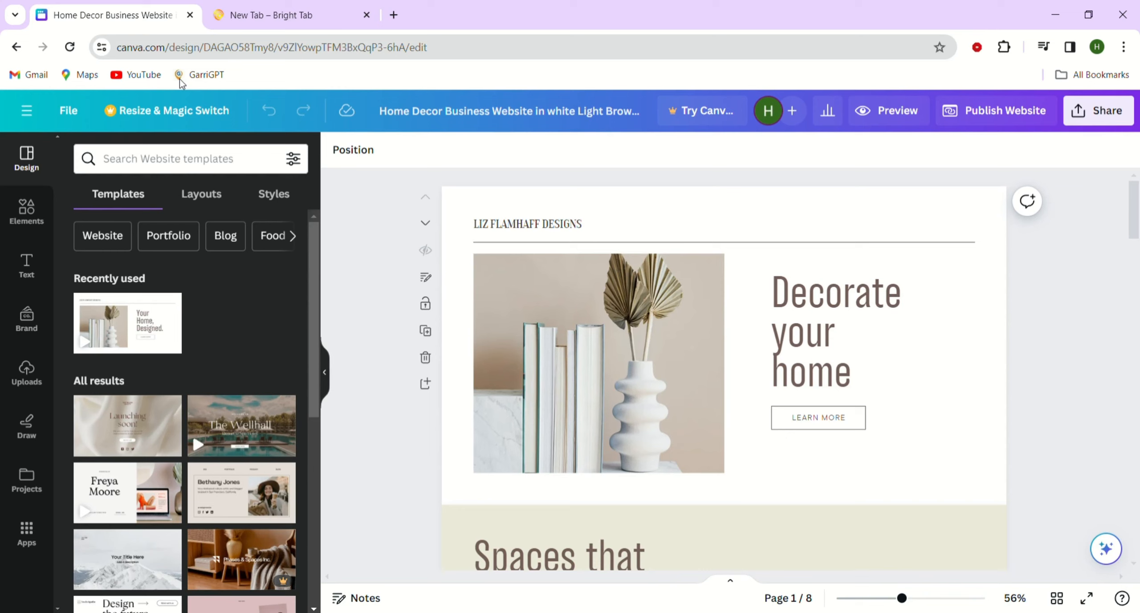
mouse_move(823, 12)
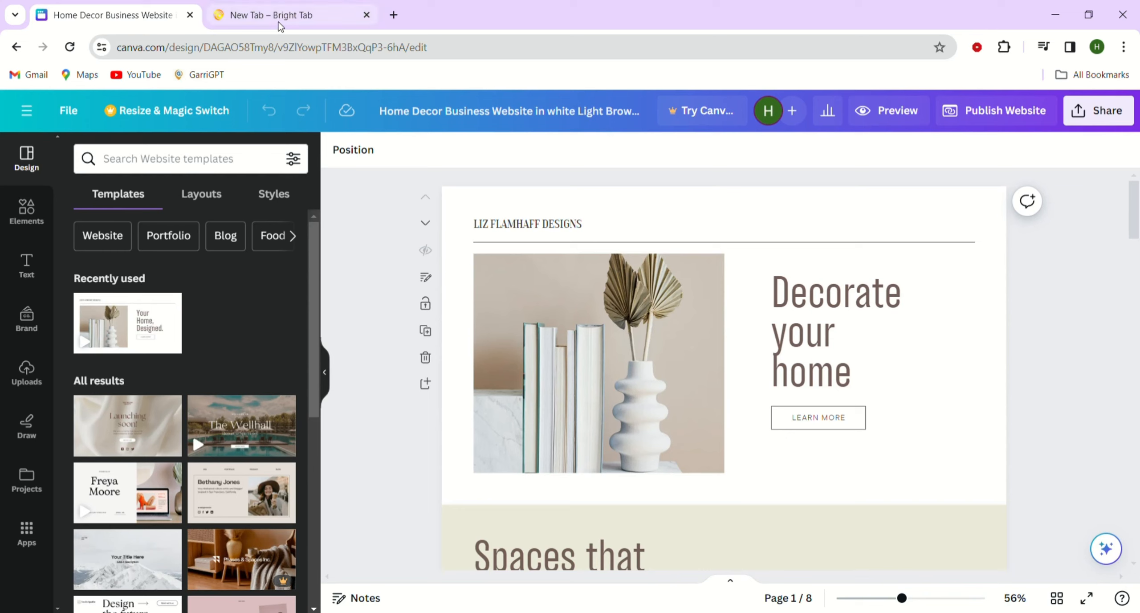
click(271, 15)
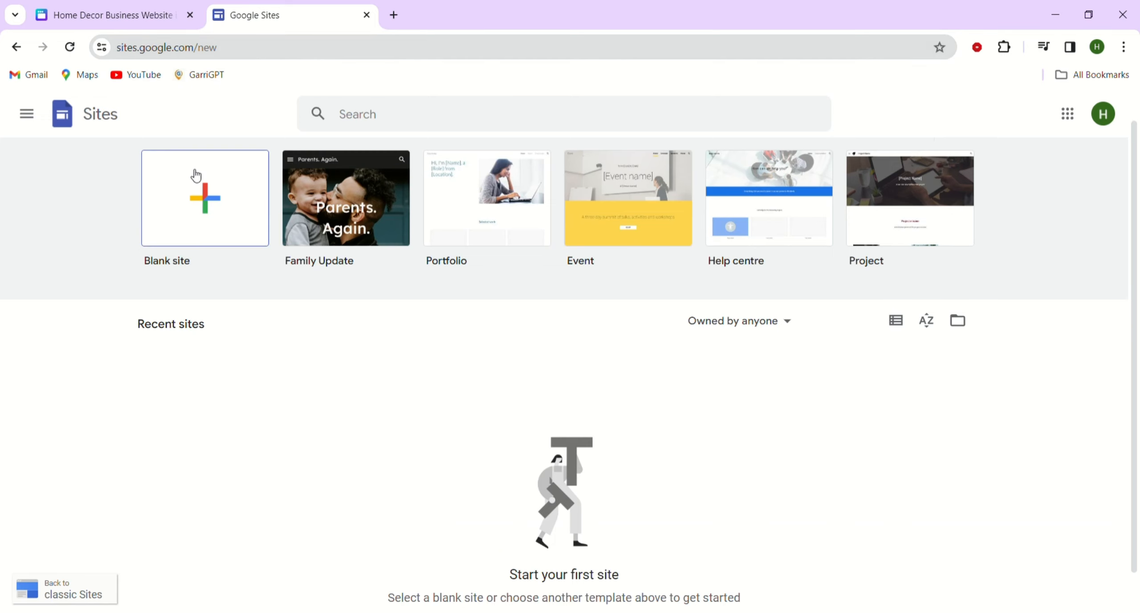
click(204, 200)
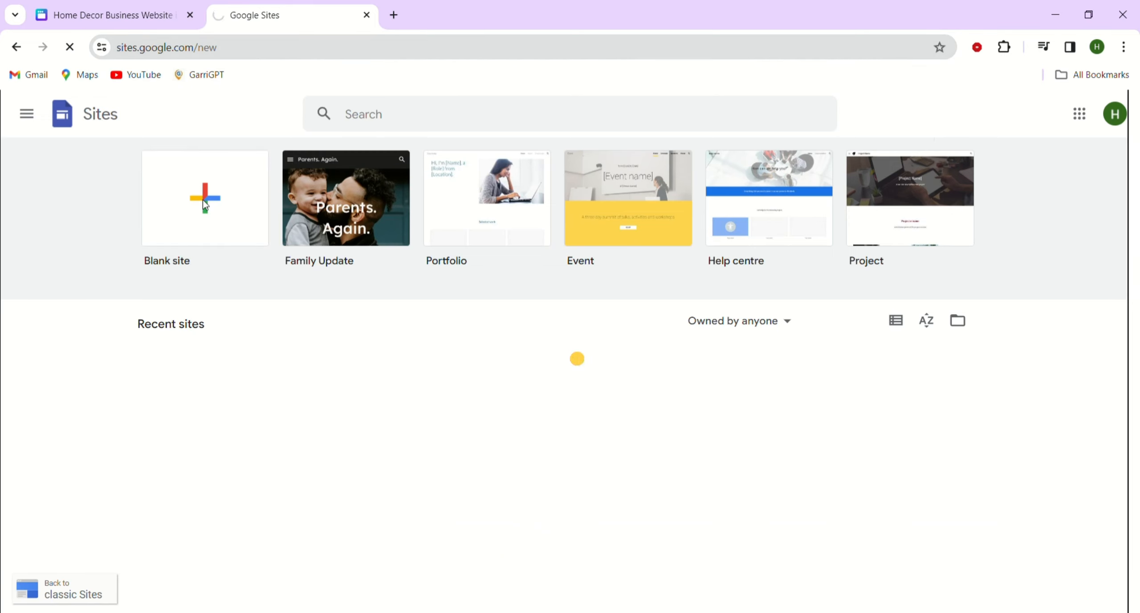
click(205, 198)
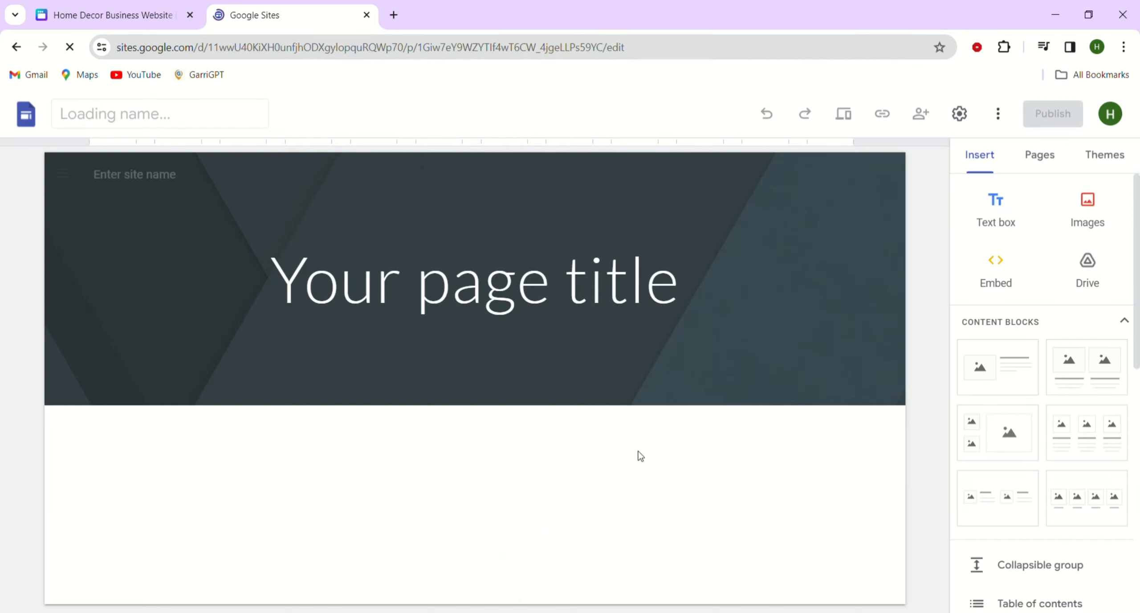
click(473, 289)
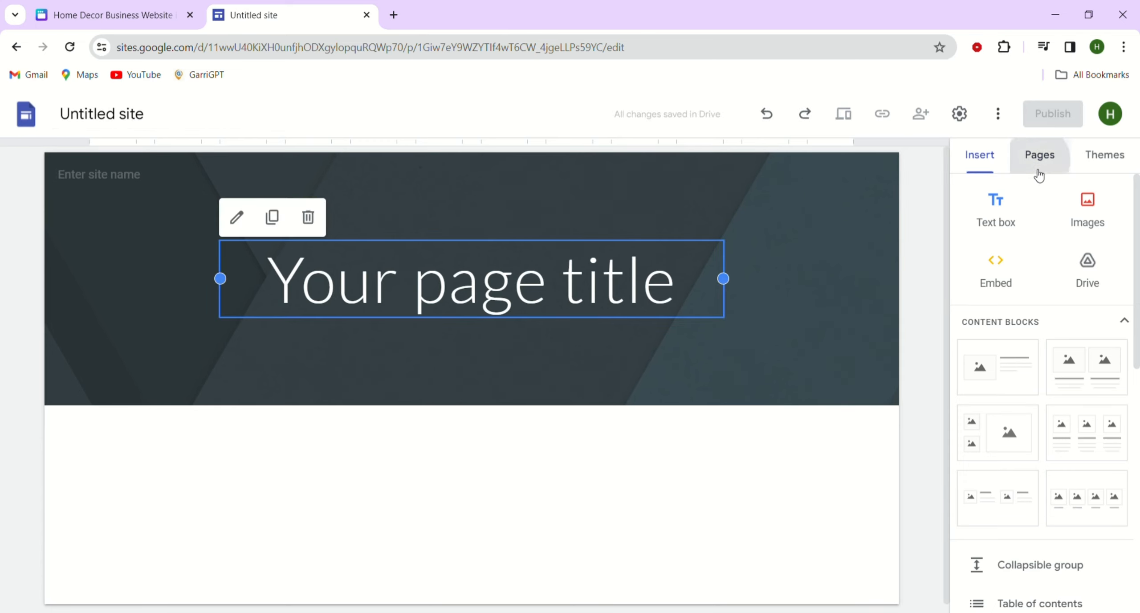
click(1040, 155)
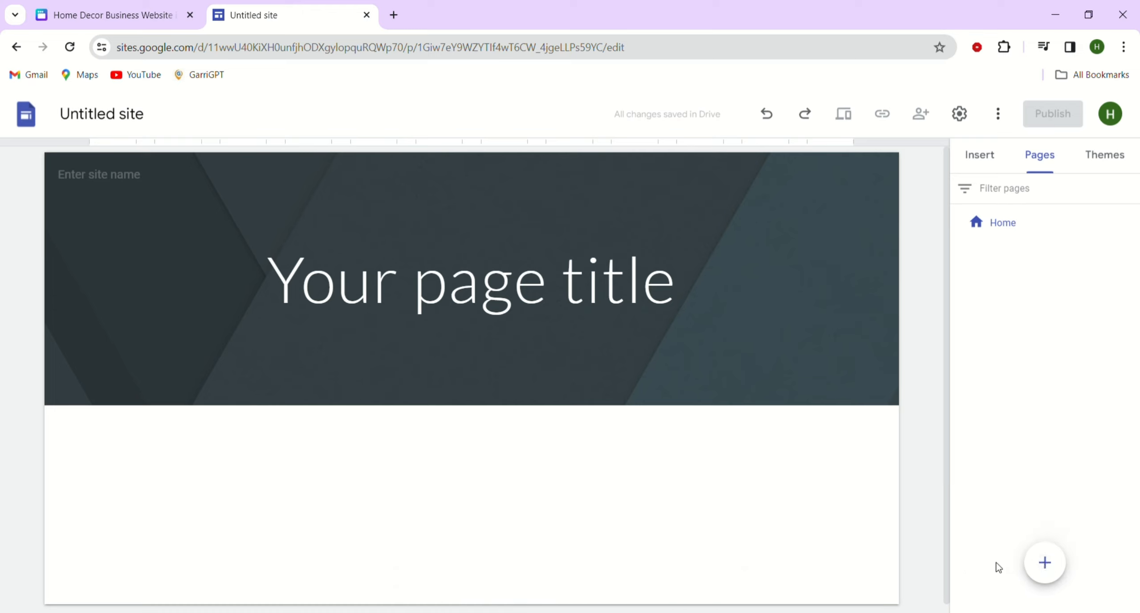
Step: Add a full-page embed page named 'My canva' to the site
click(1044, 563)
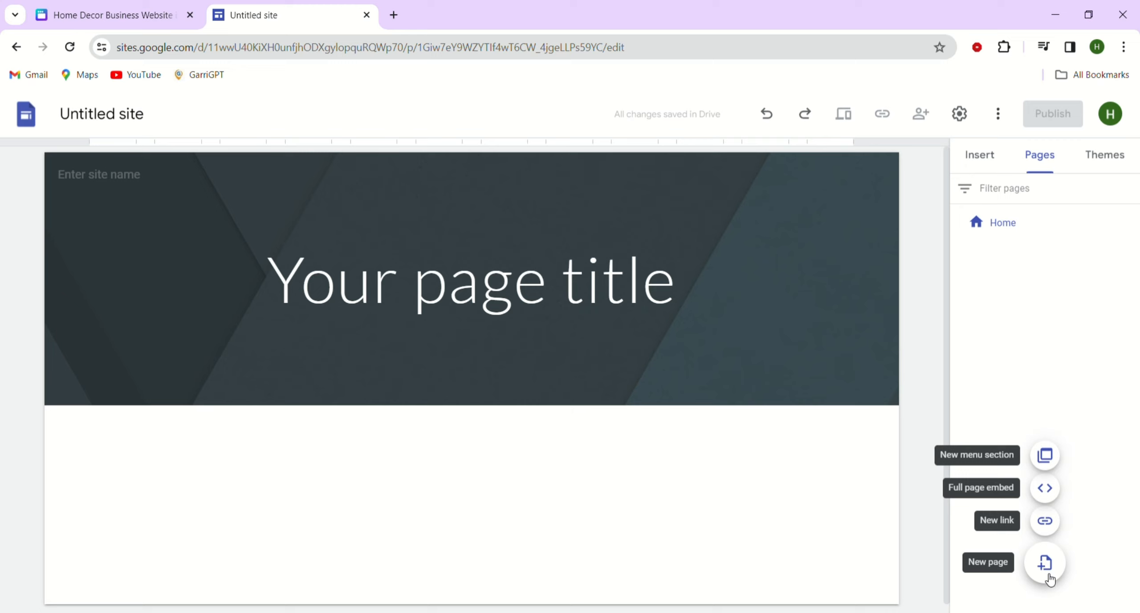
click(1044, 563)
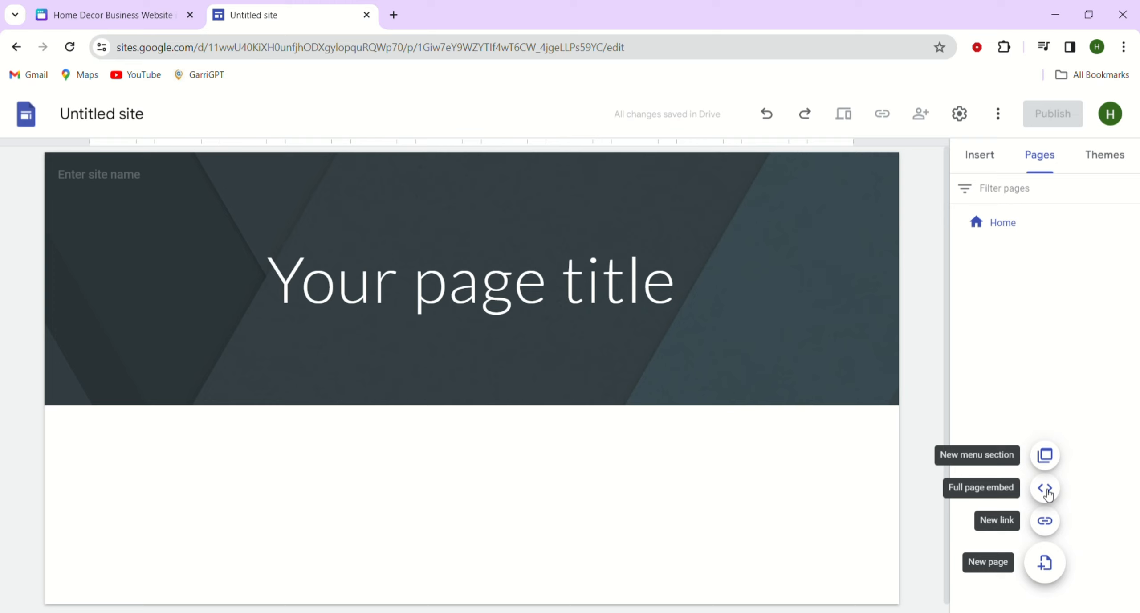
click(1045, 487)
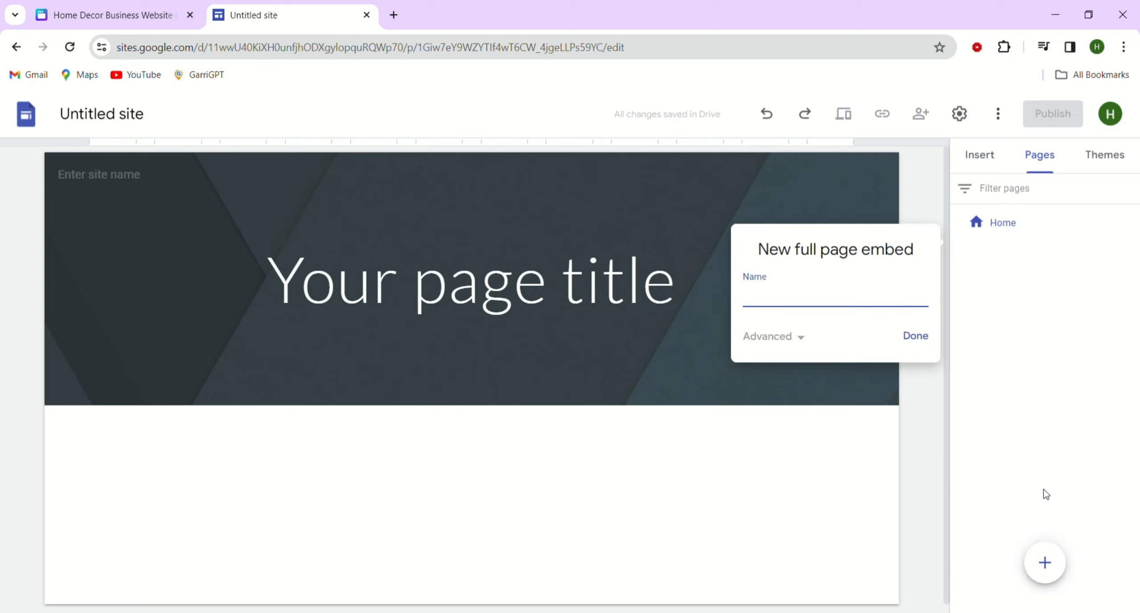
click(836, 297)
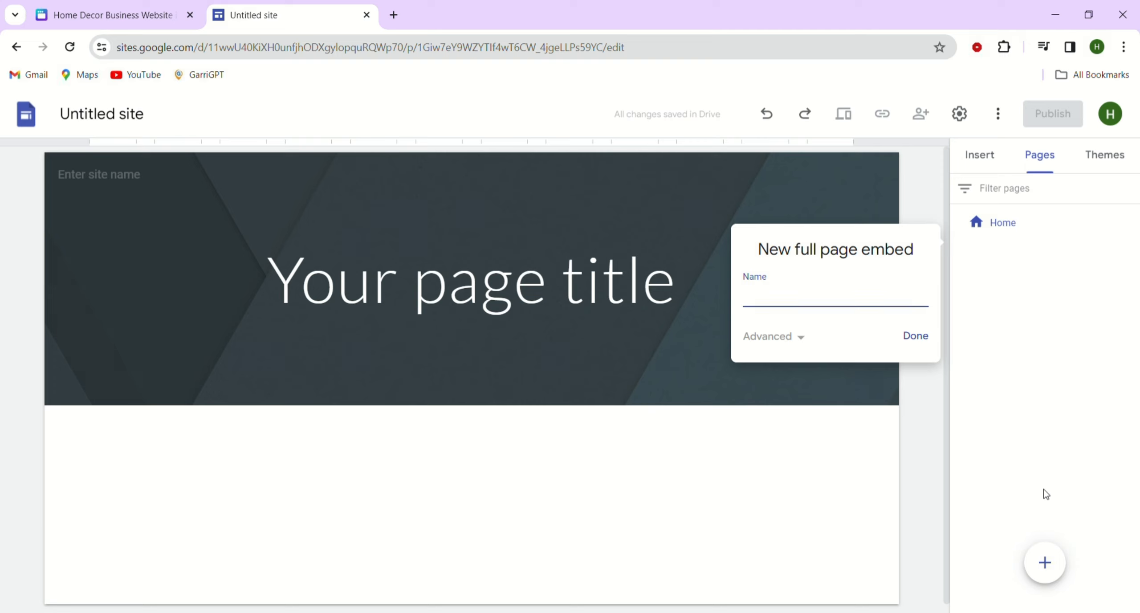
click(807, 298)
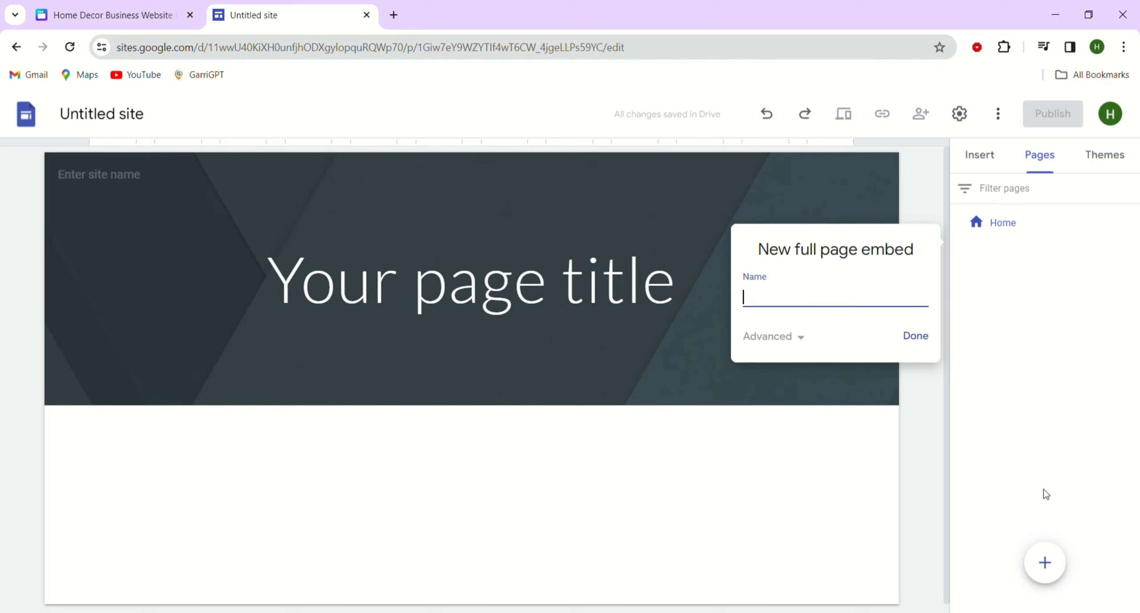
text(M)
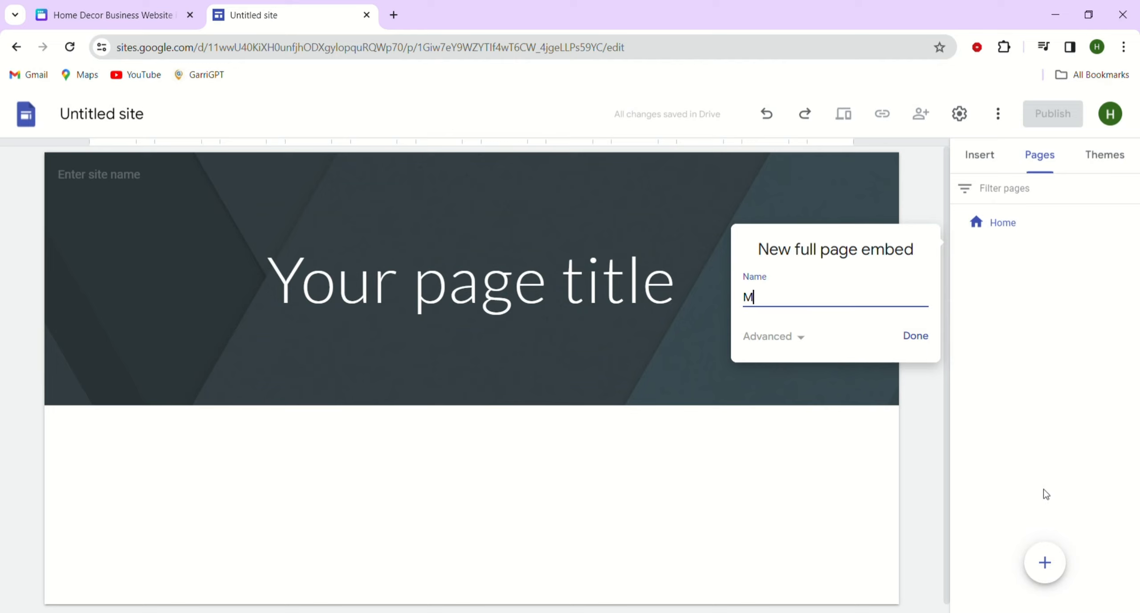
text(y canva)
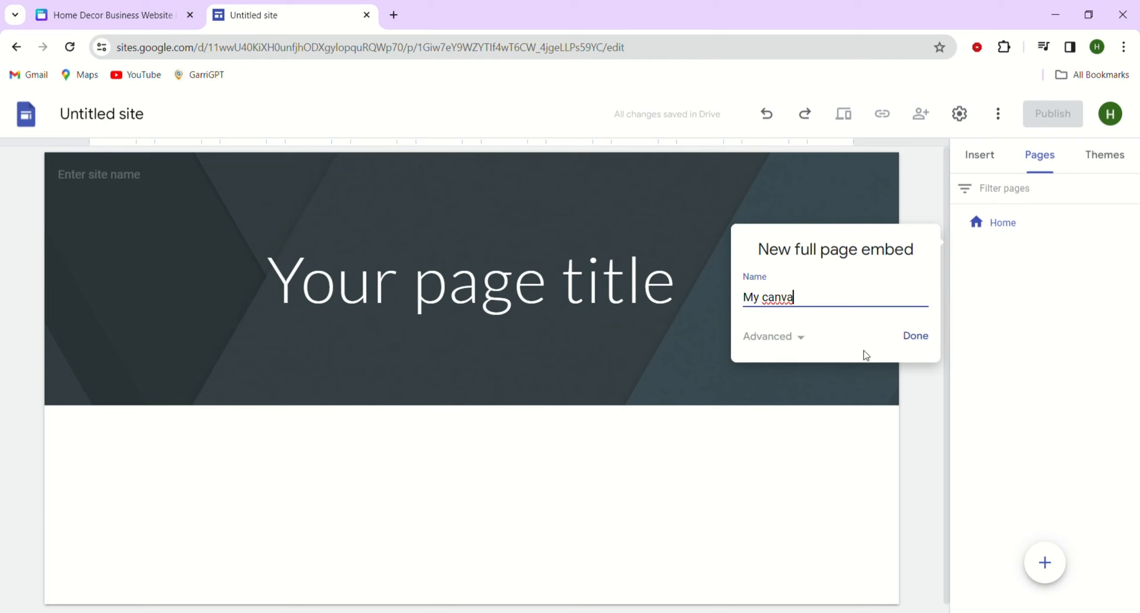
click(915, 335)
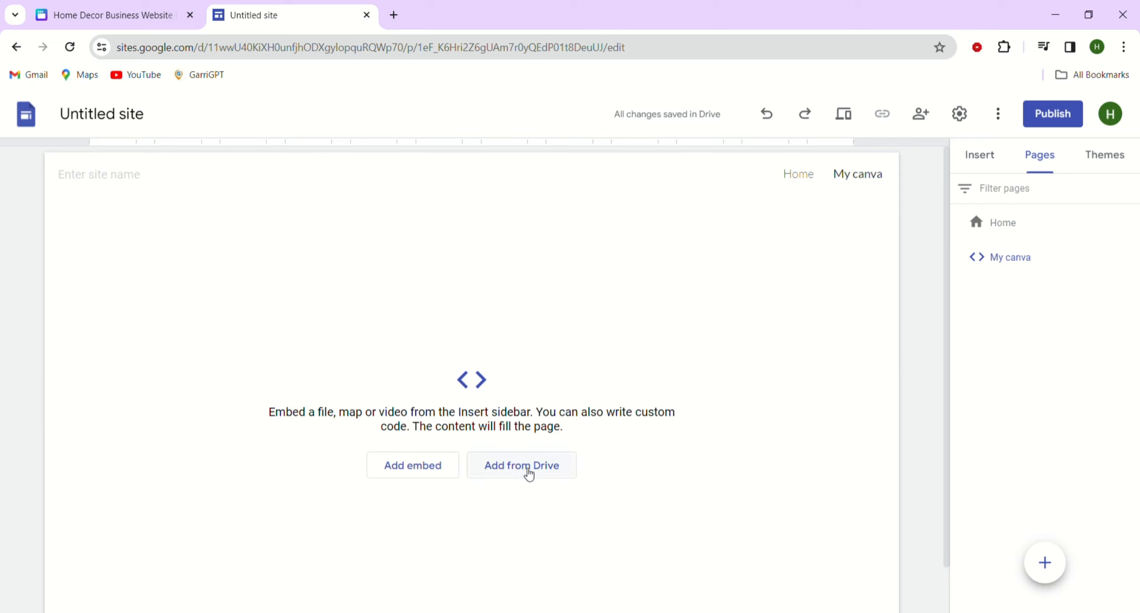
mouse_move(517, 480)
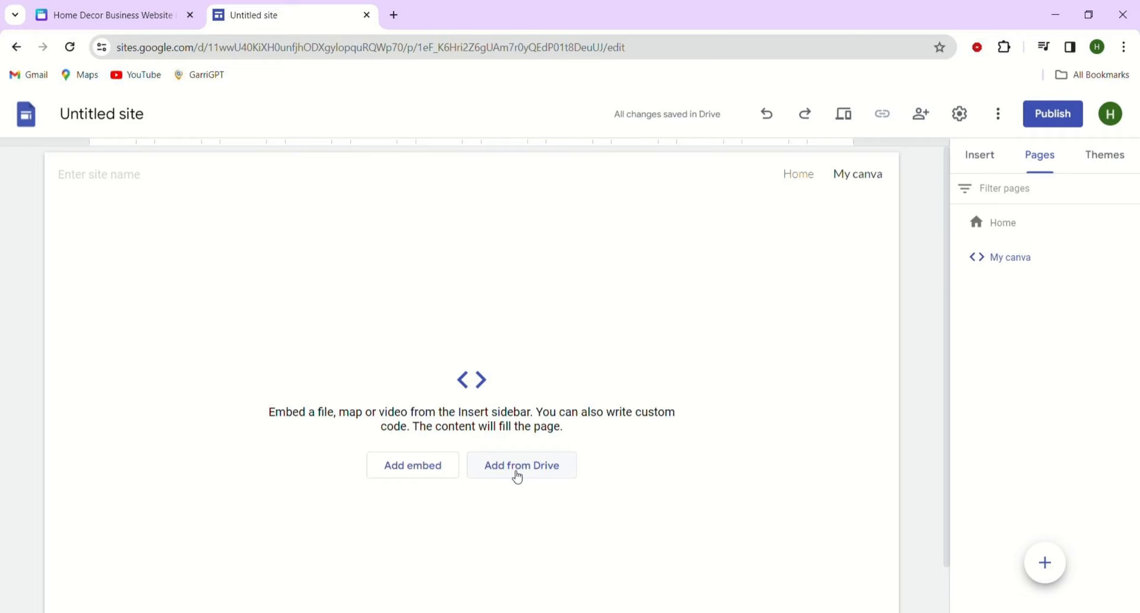
Step: Paste the Canva embed code into Add embed, preview it, and insert it
click(413, 465)
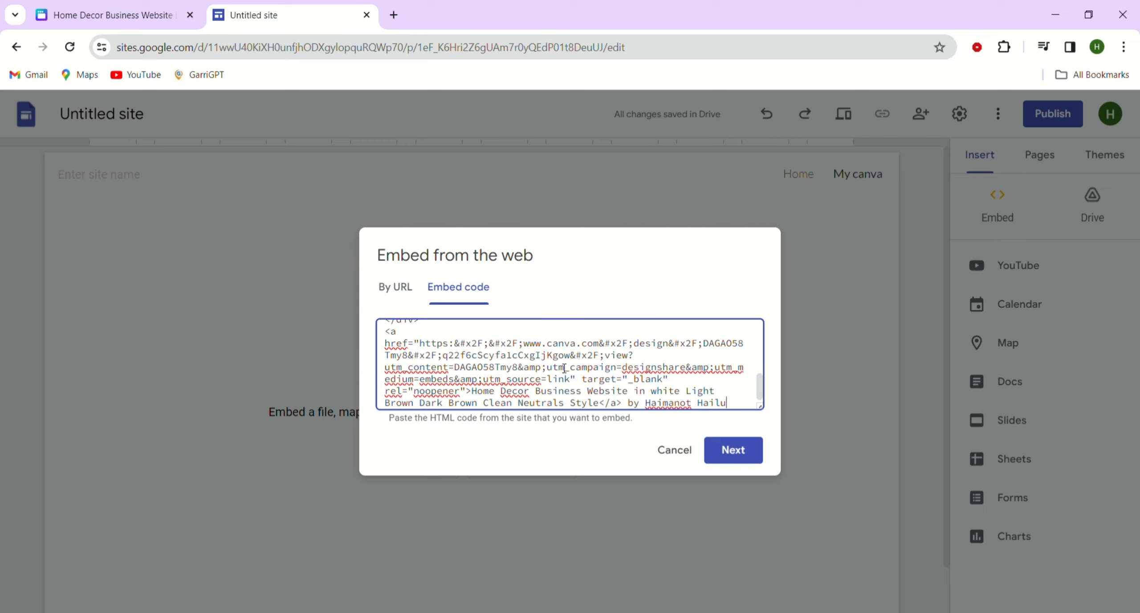
mouse_move(683, 416)
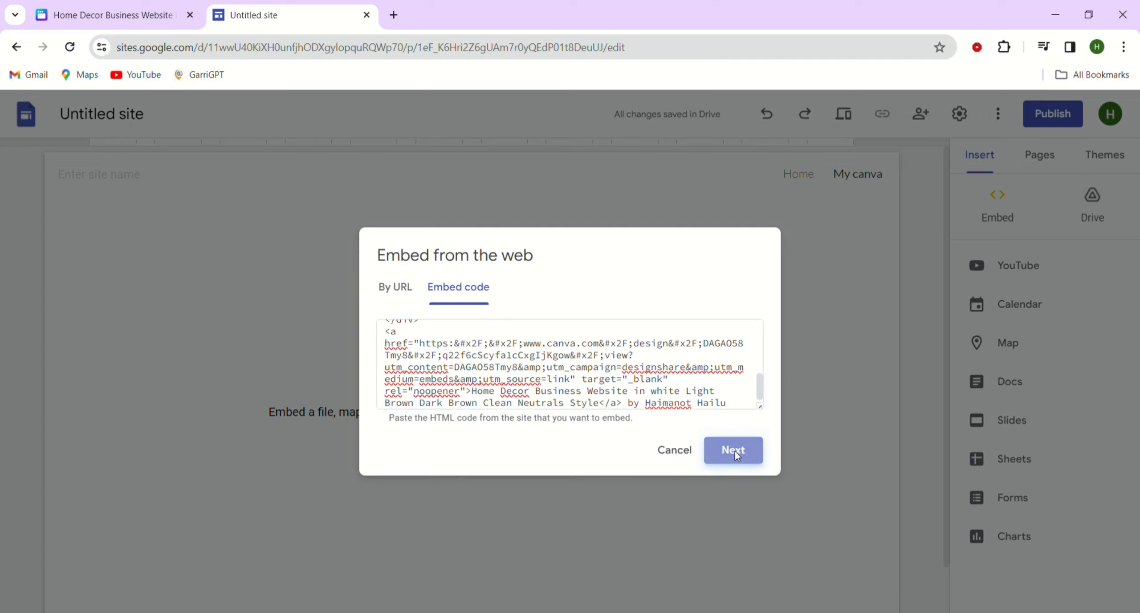
click(734, 450)
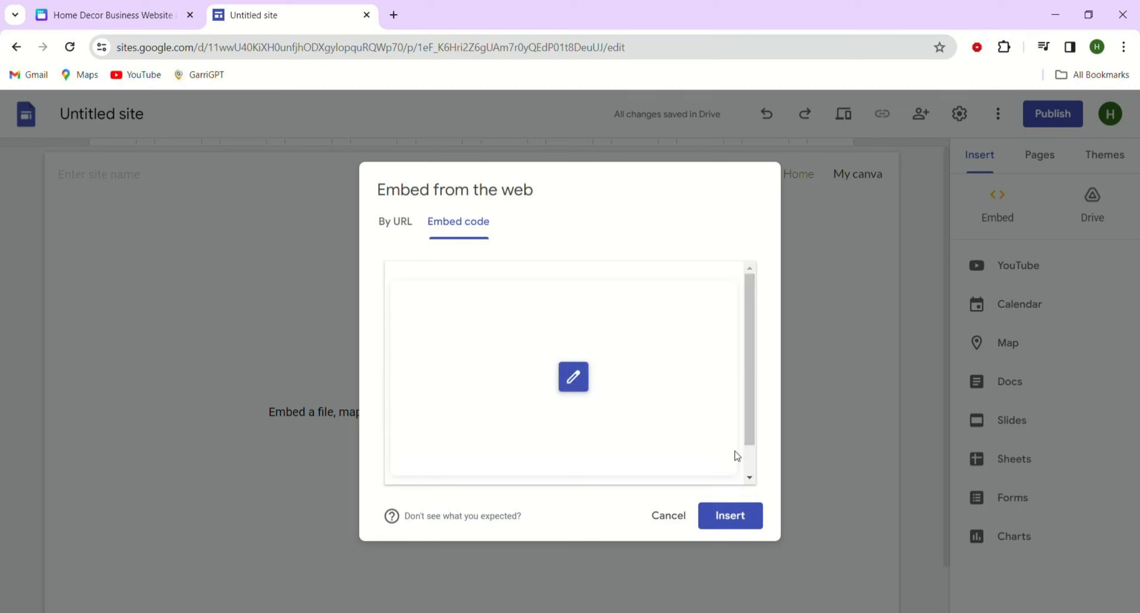
mouse_move(731, 524)
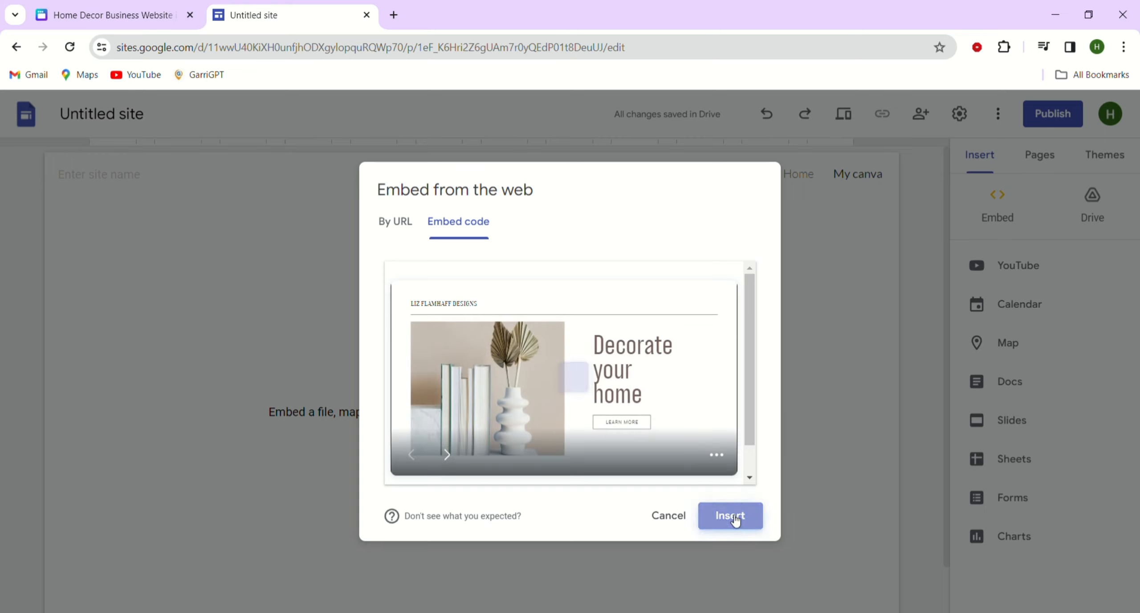
click(730, 515)
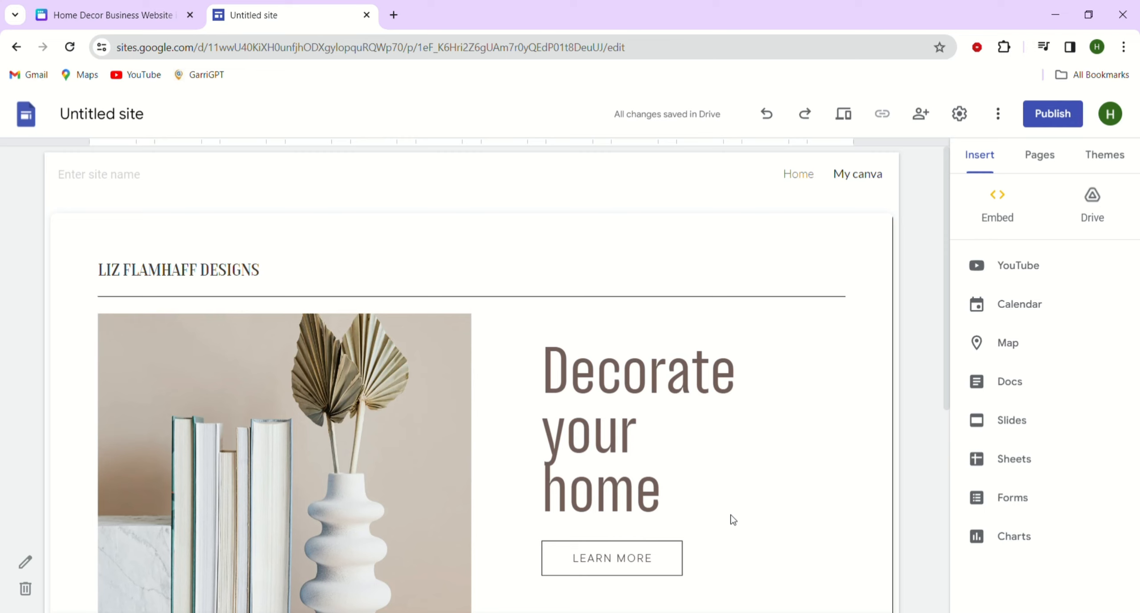
scroll(down, 3)
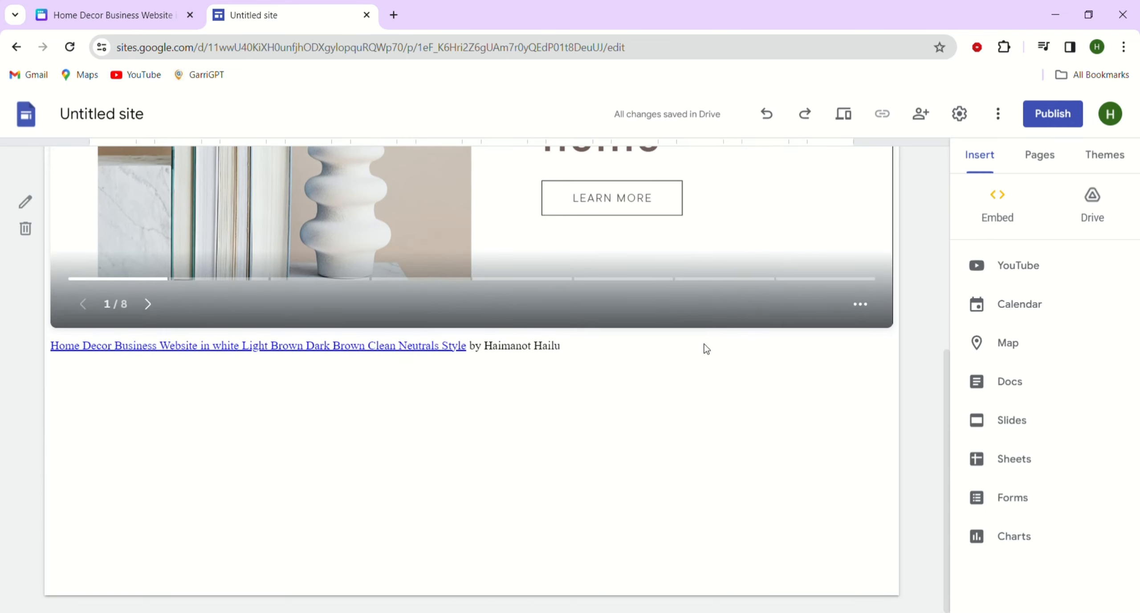
scroll(up, 3)
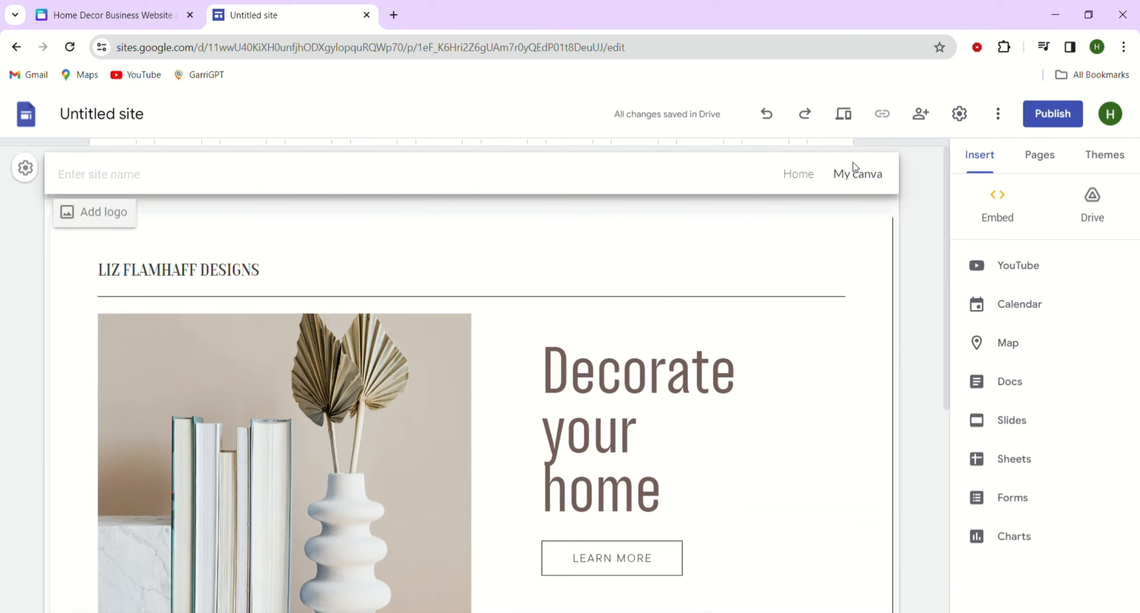
mouse_move(1059, 122)
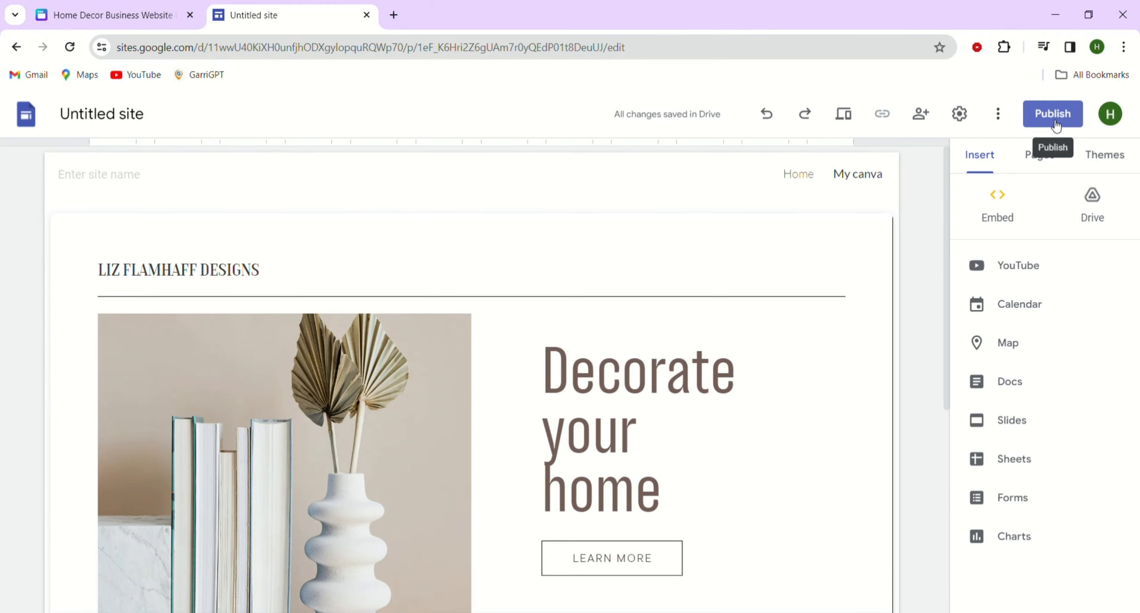
Step: Publish the site with the web address 'mycanvasite'
click(1053, 114)
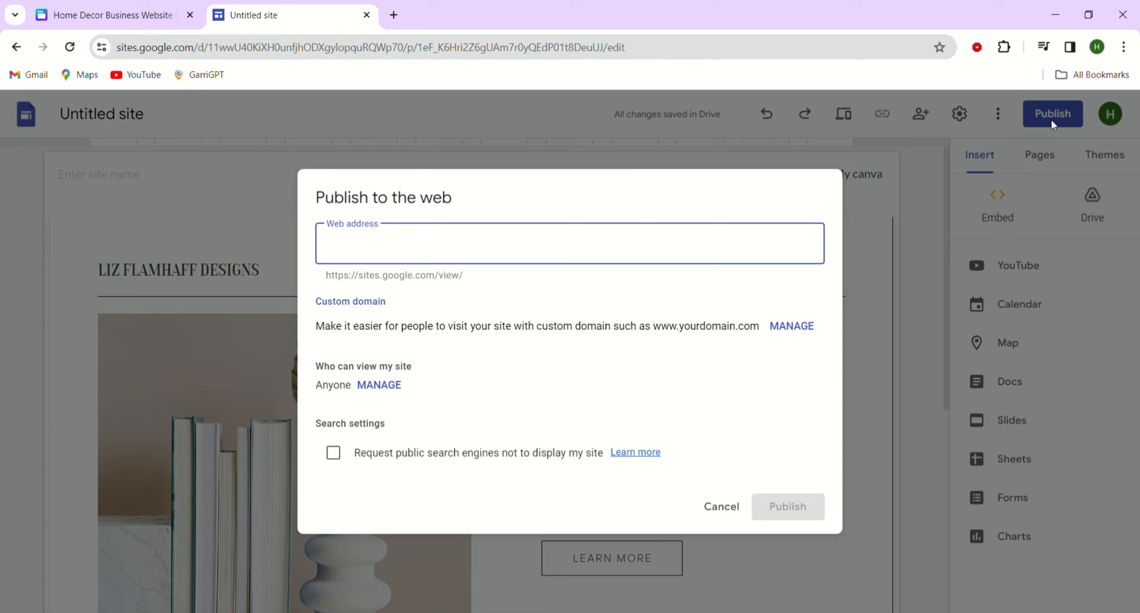
text(mycanvasite)
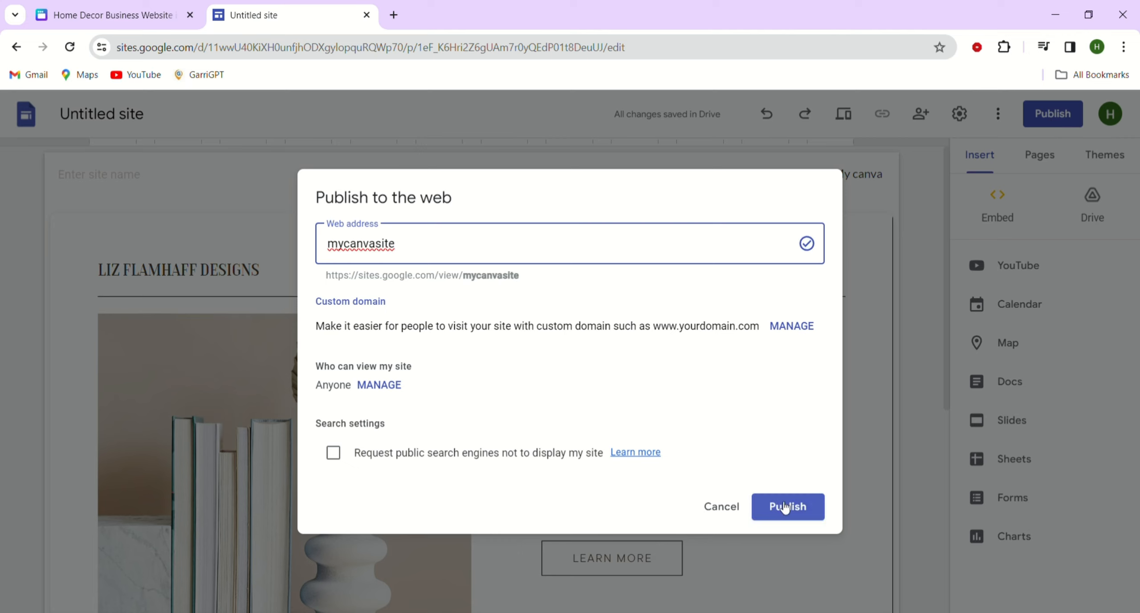
click(788, 506)
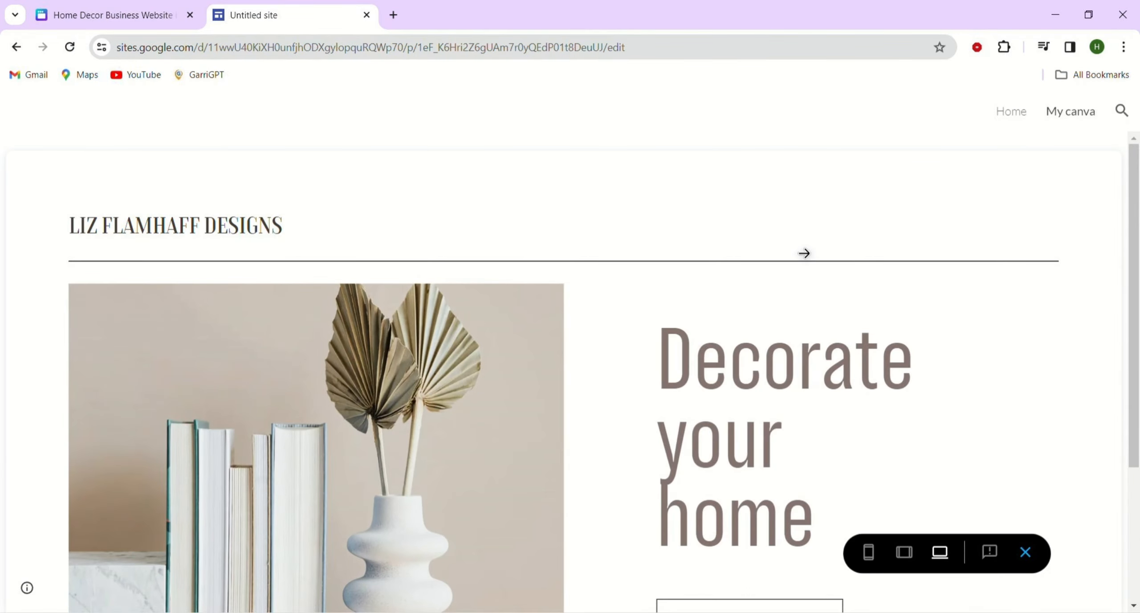
Step: Advance the embedded Canva website to its third page showing the team members
scroll(down, 3)
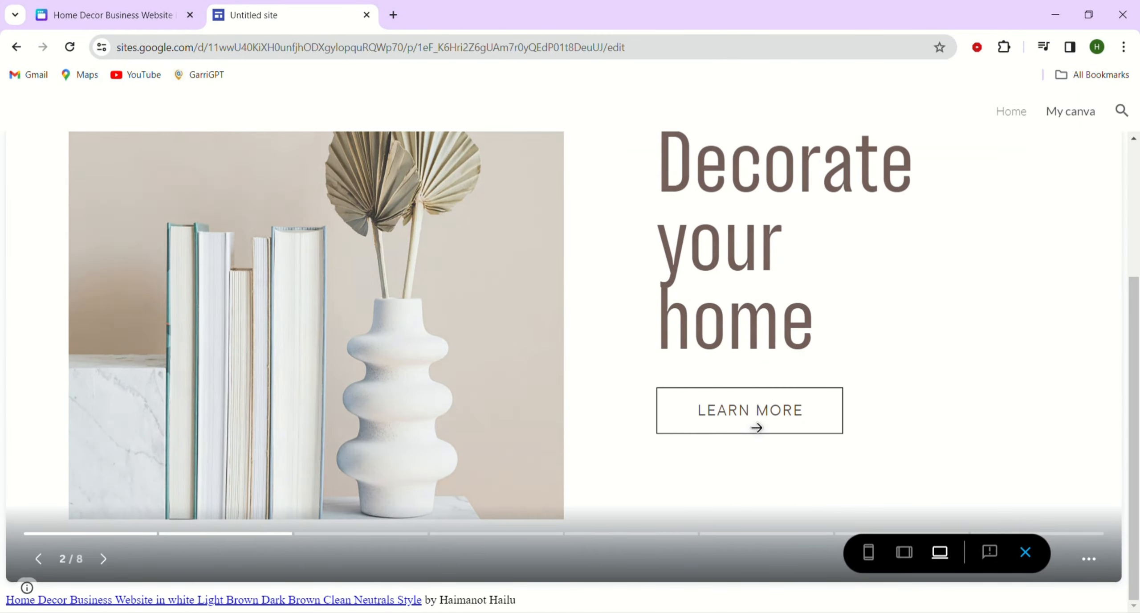
scroll(down, 3)
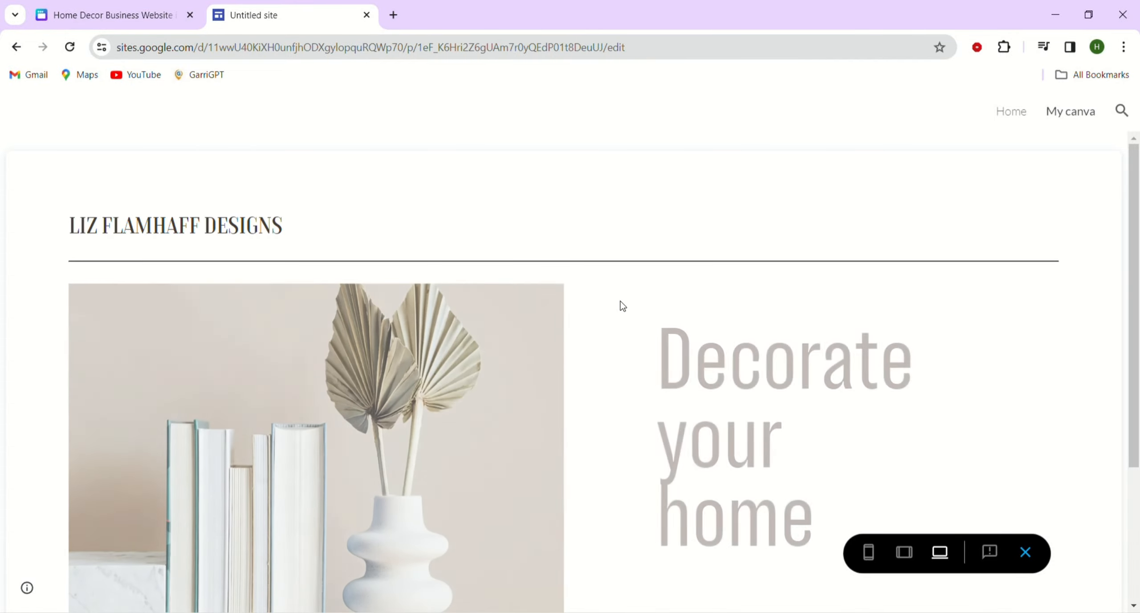
scroll(down, 3)
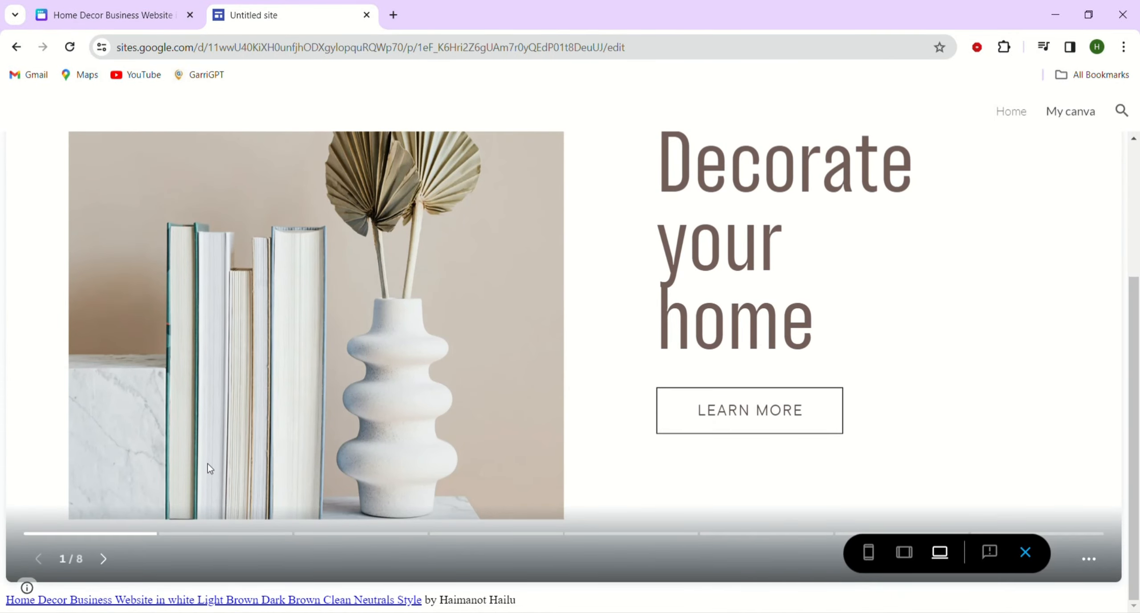
click(103, 558)
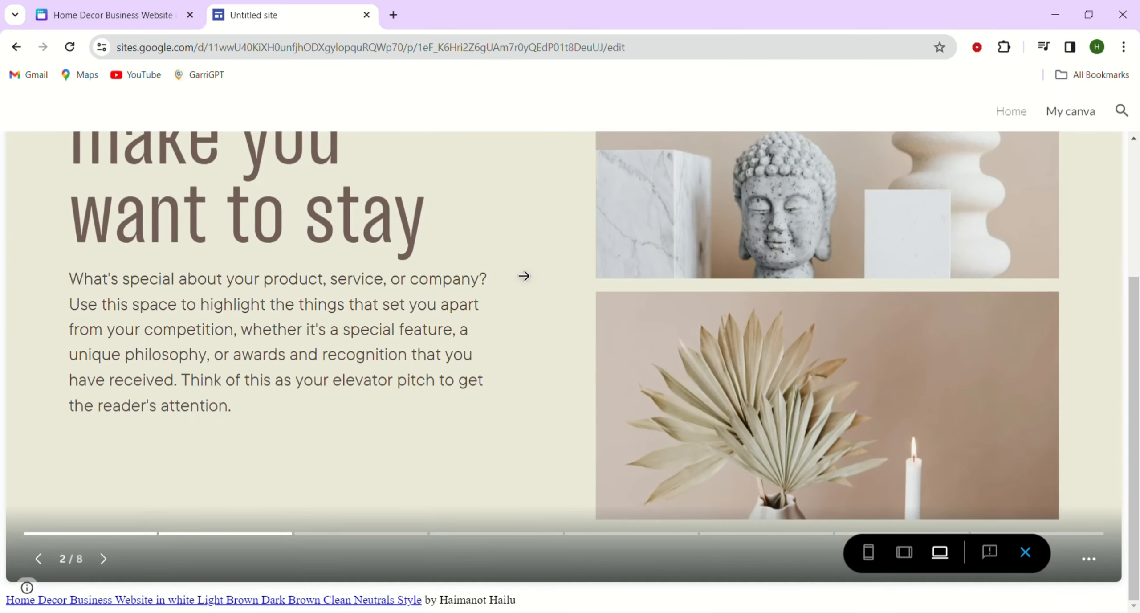
mouse_move(103, 559)
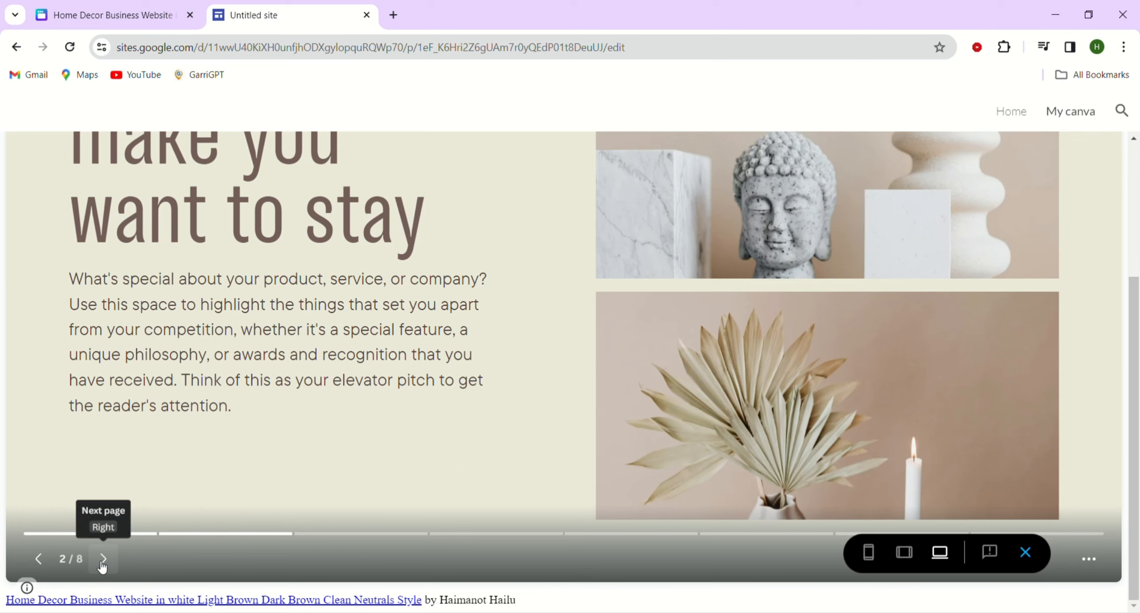
click(102, 559)
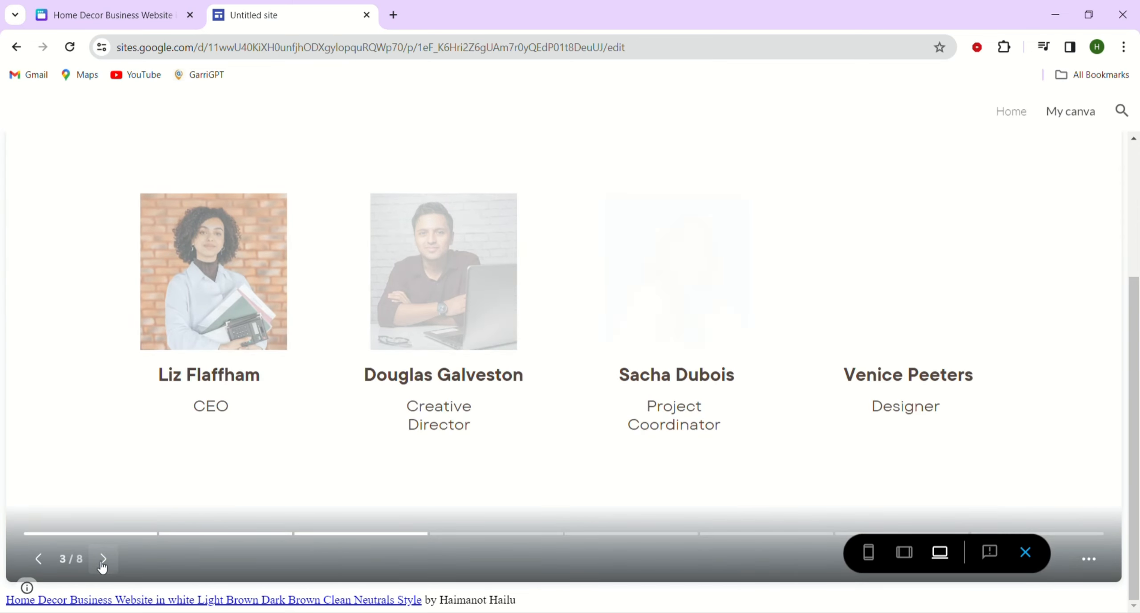